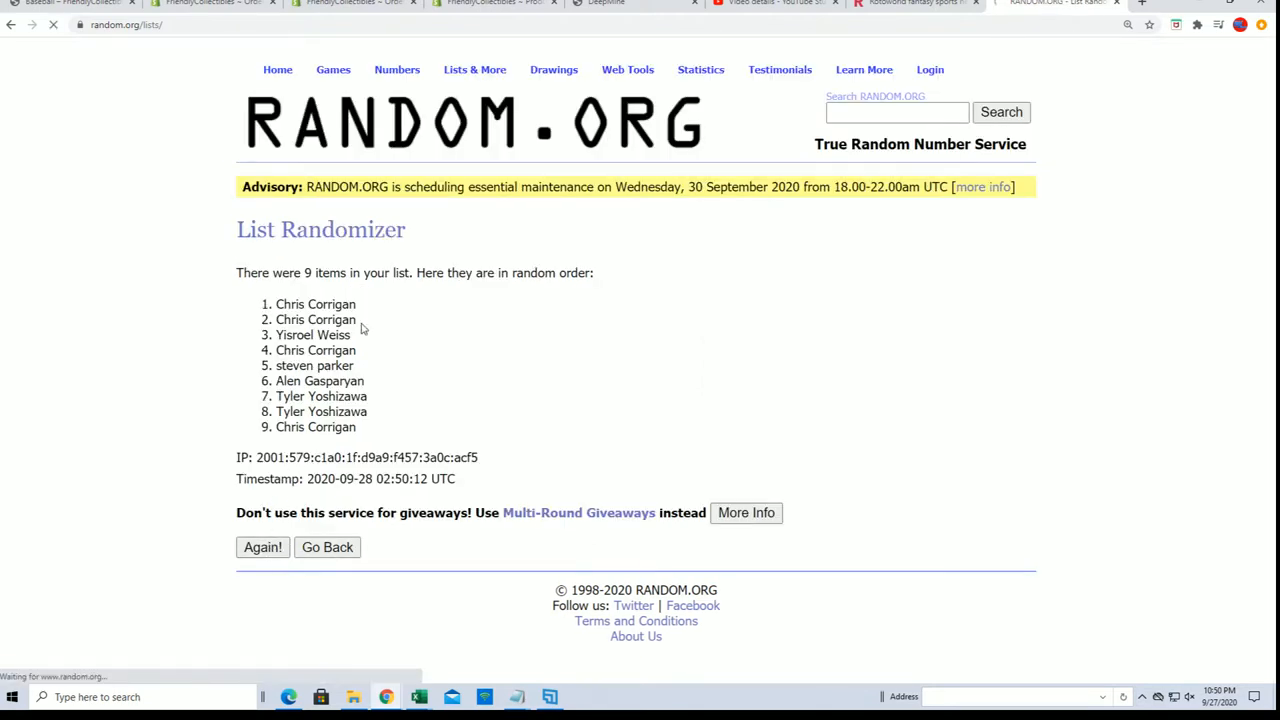
- Reshuffle the nine-name owner list seven times with Again! and copy the top three names
left_click(262, 548)
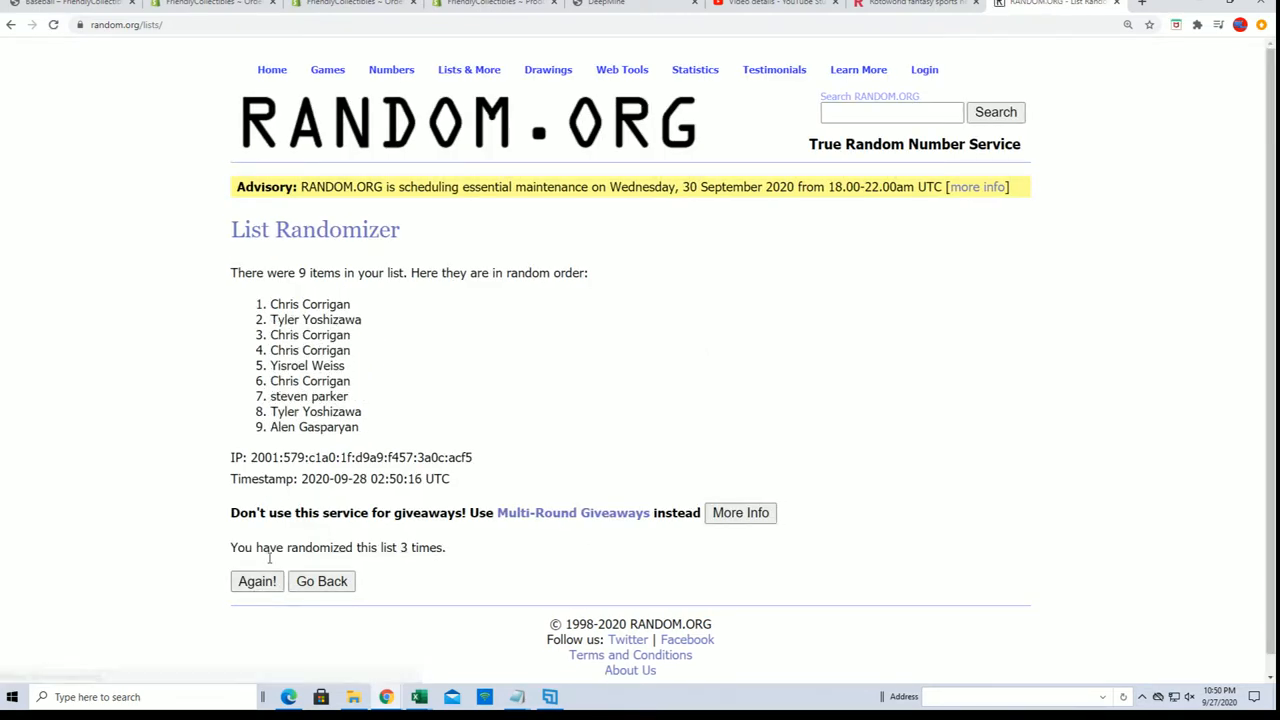
left_click(256, 580)
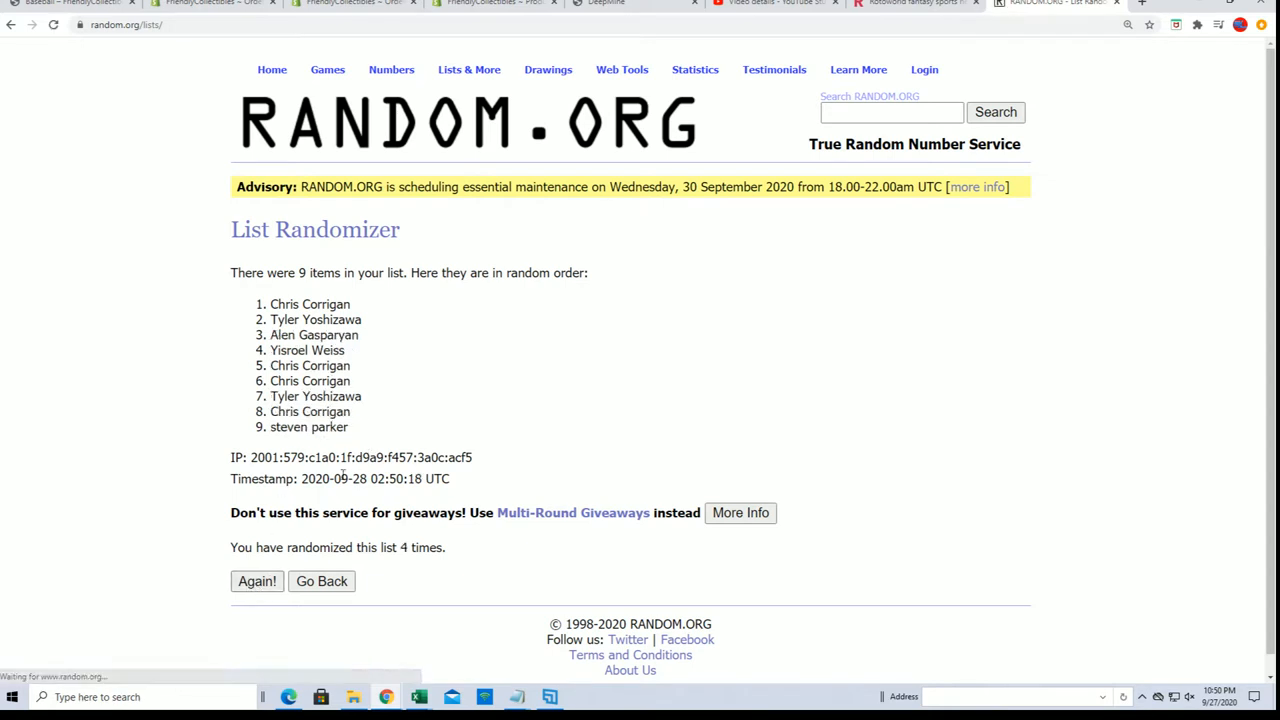
left_click(256, 580)
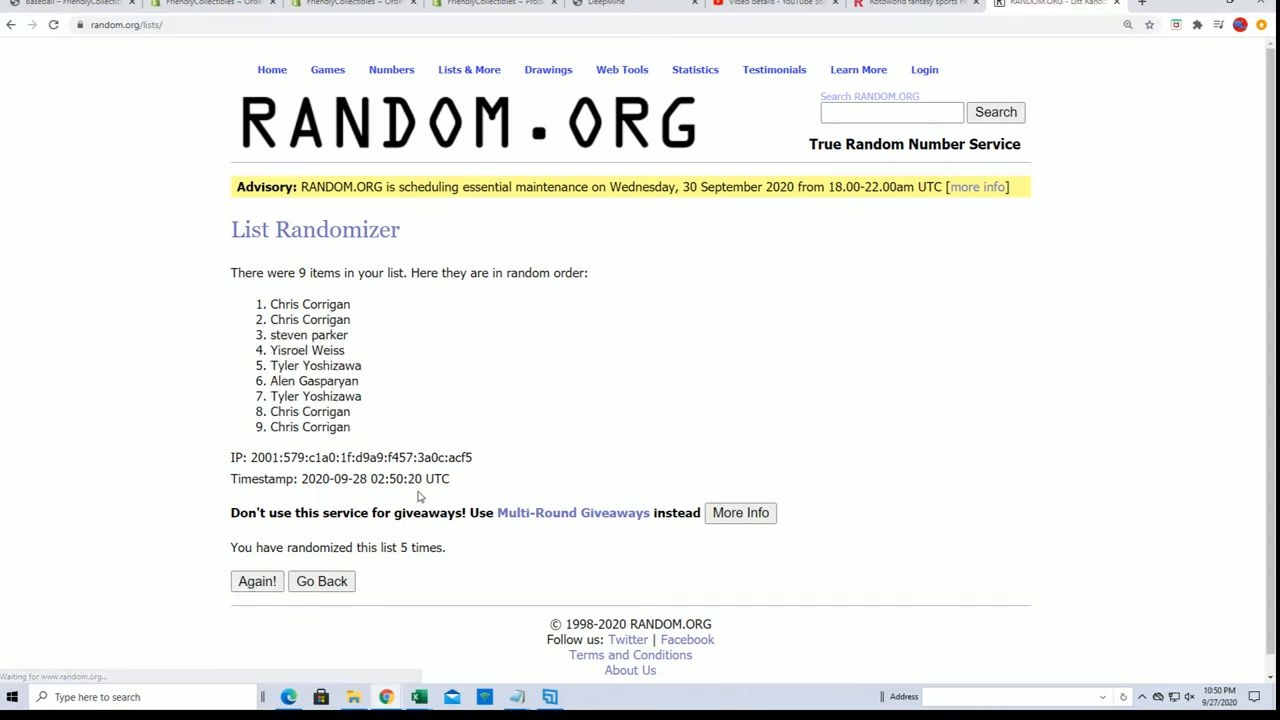
left_click(256, 580)
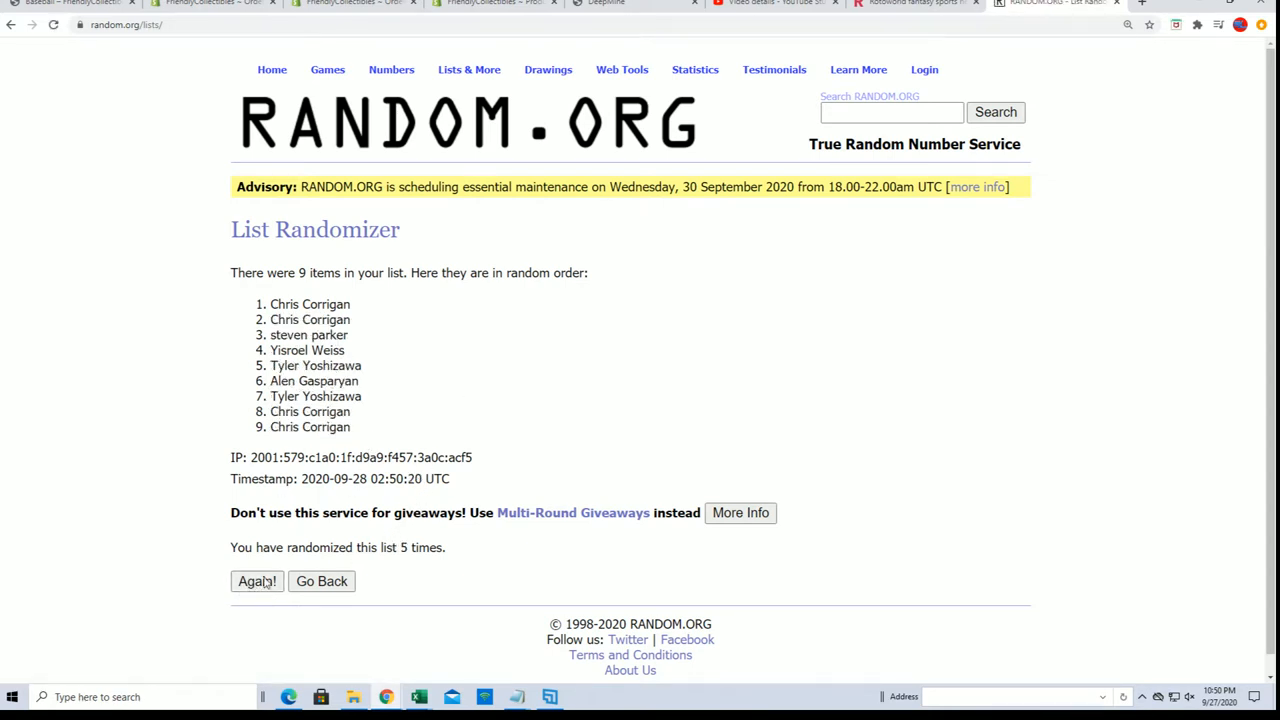
left_click(256, 580)
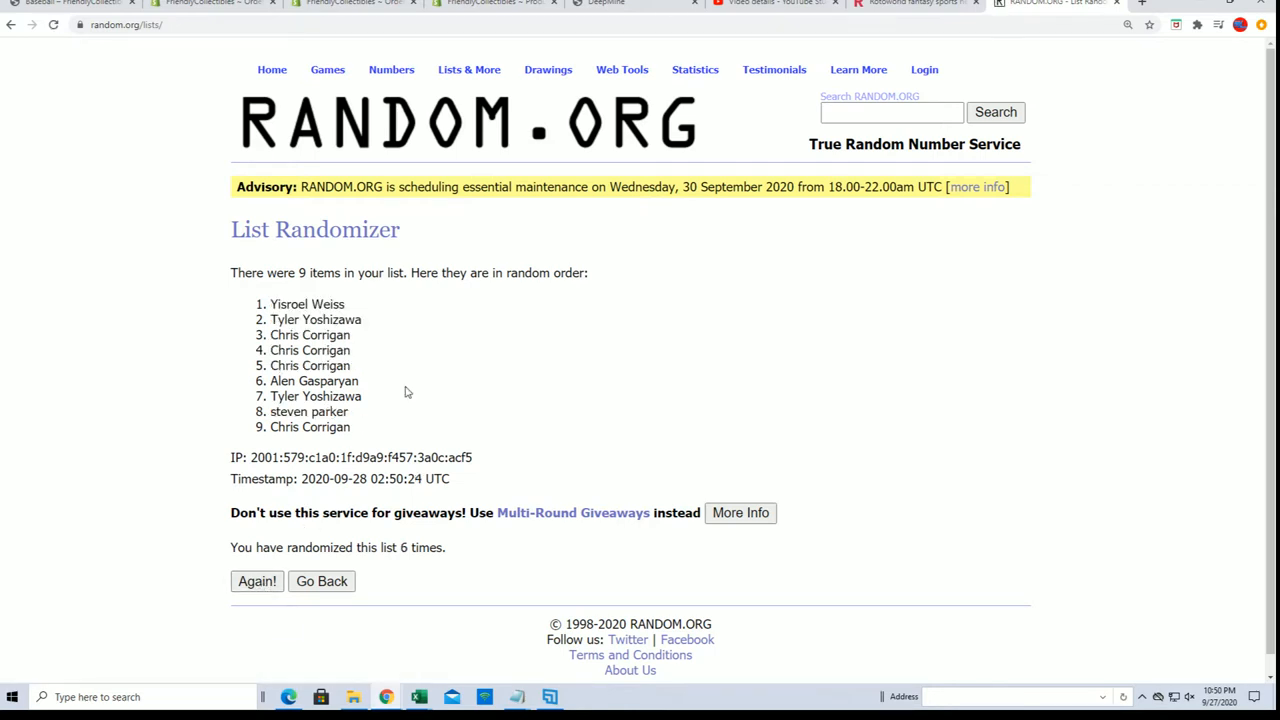
left_click(256, 580)
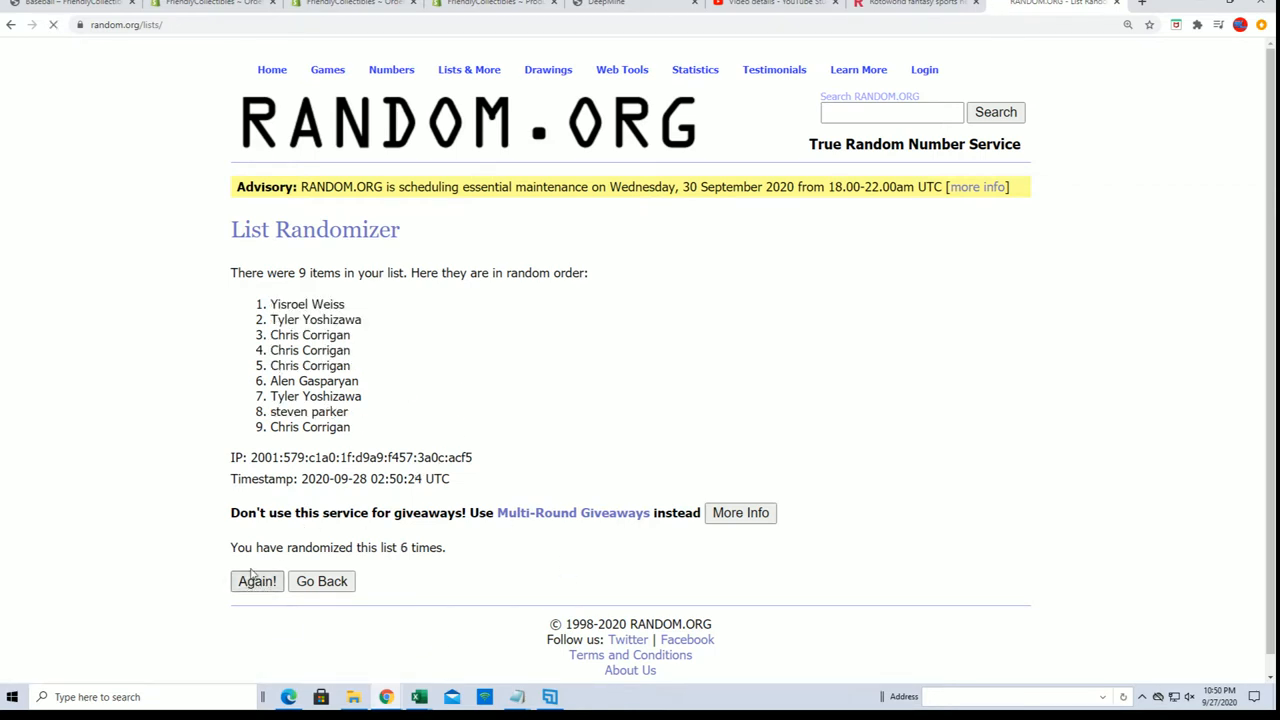
left_click(256, 580)
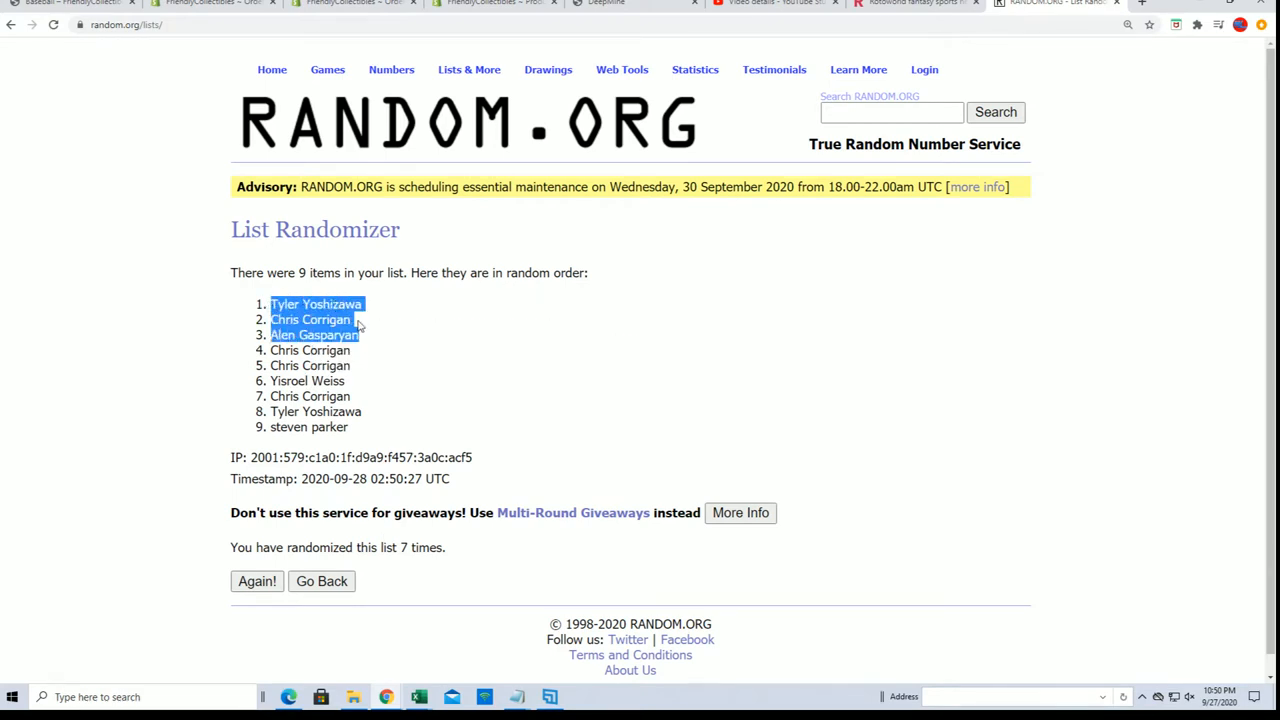
mouse_move(530, 434)
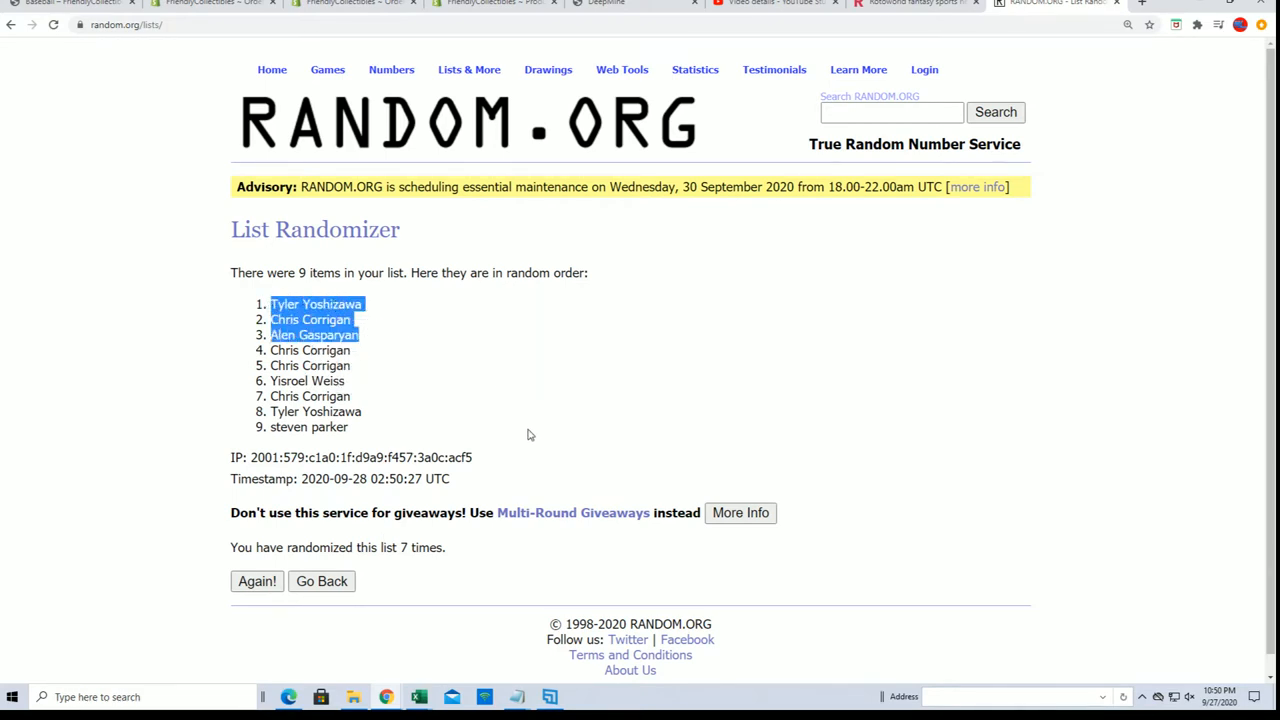
mouse_move(276, 532)
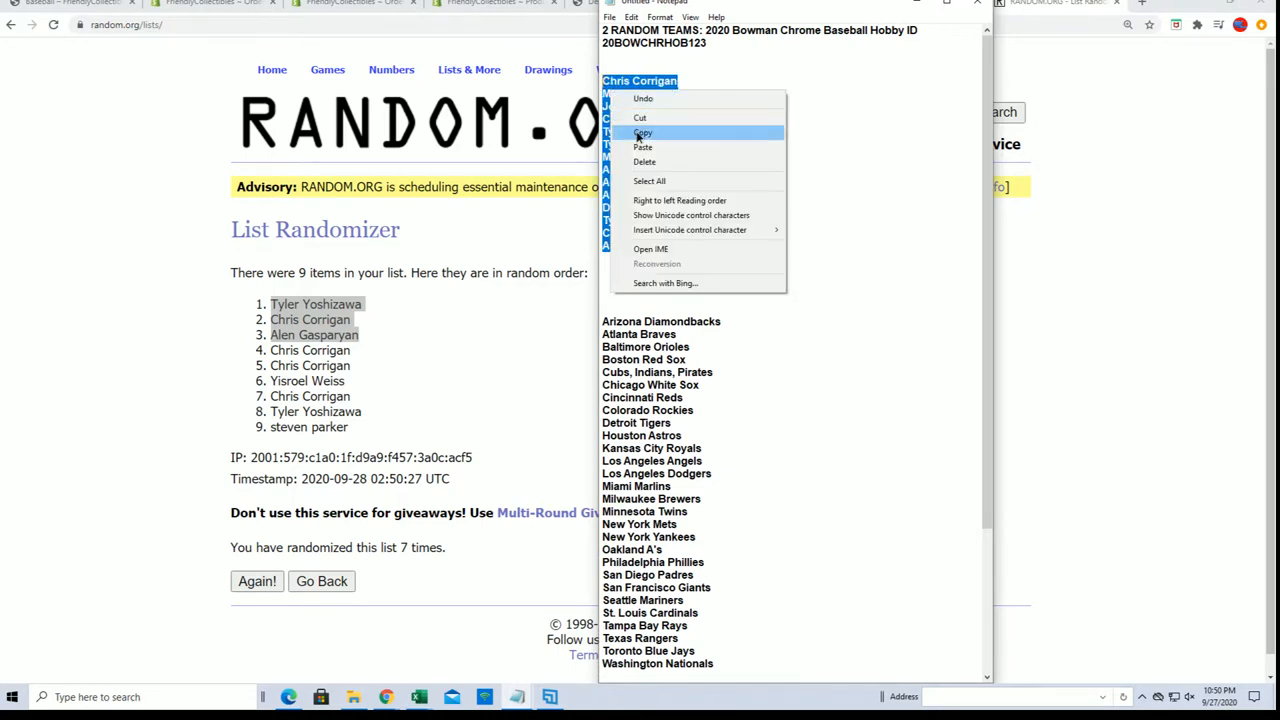
left_click(642, 148)
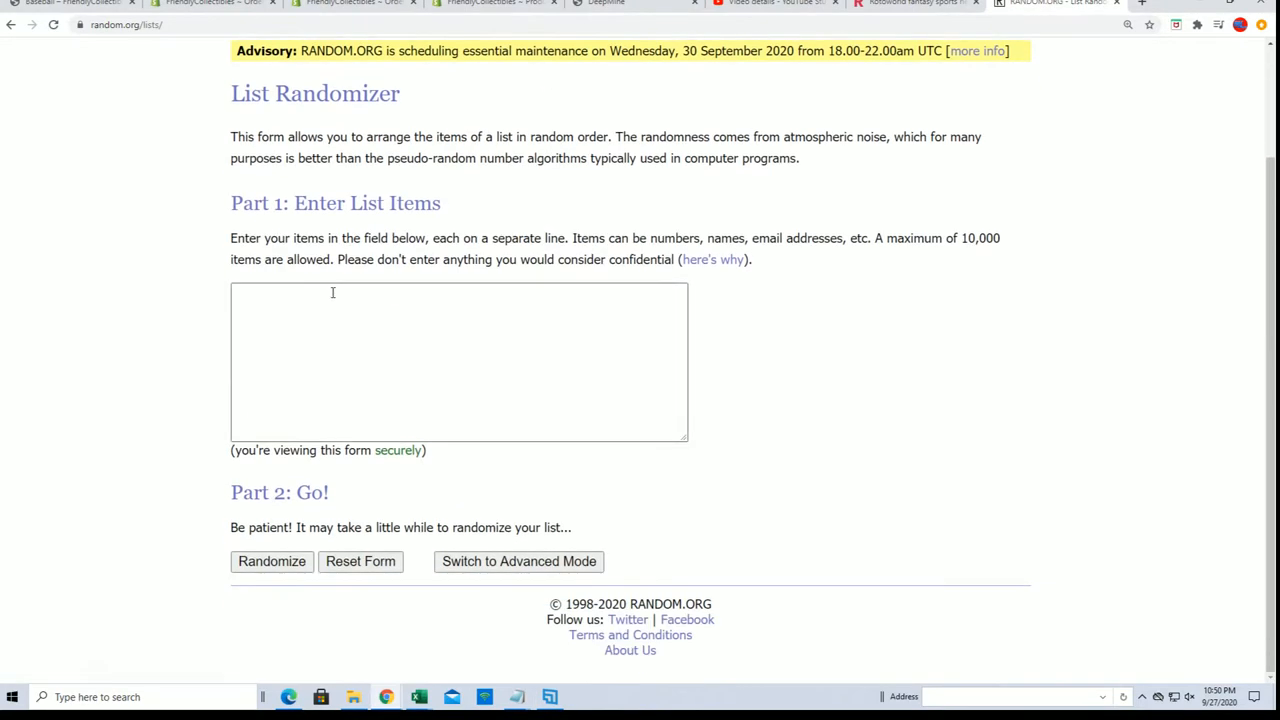
type("Tyler Yoshizawa")
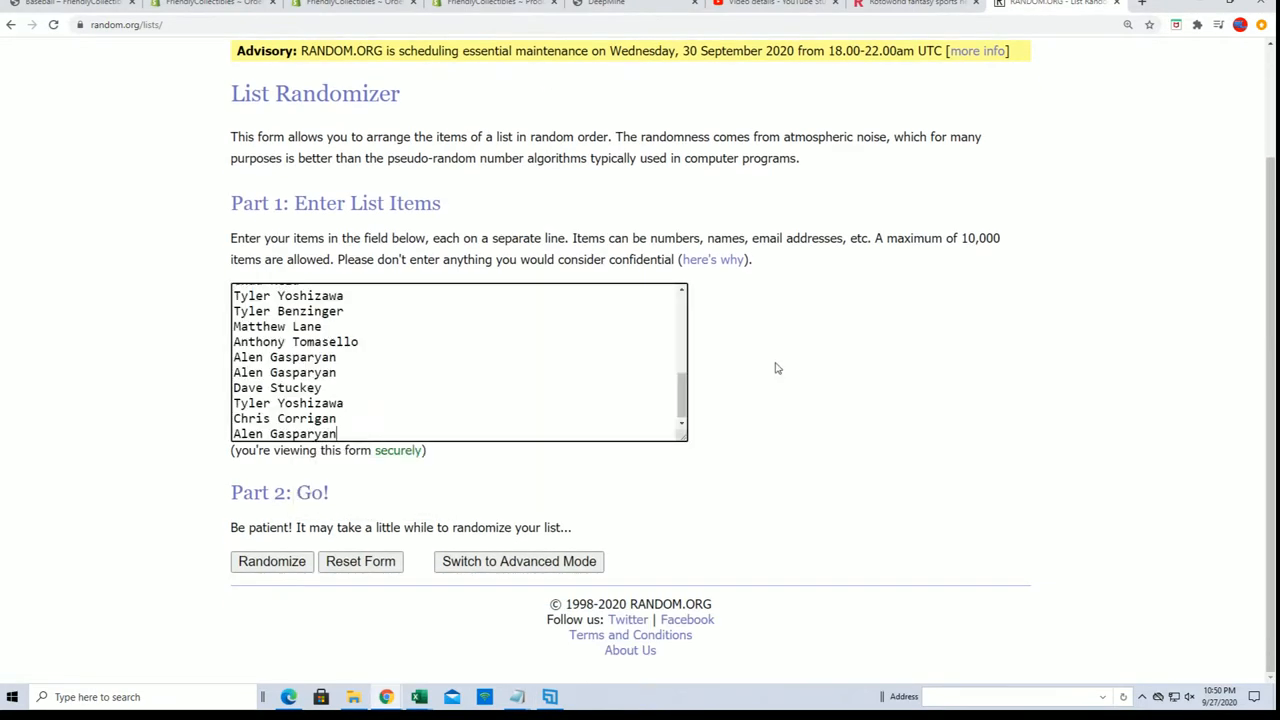
left_click(272, 560)
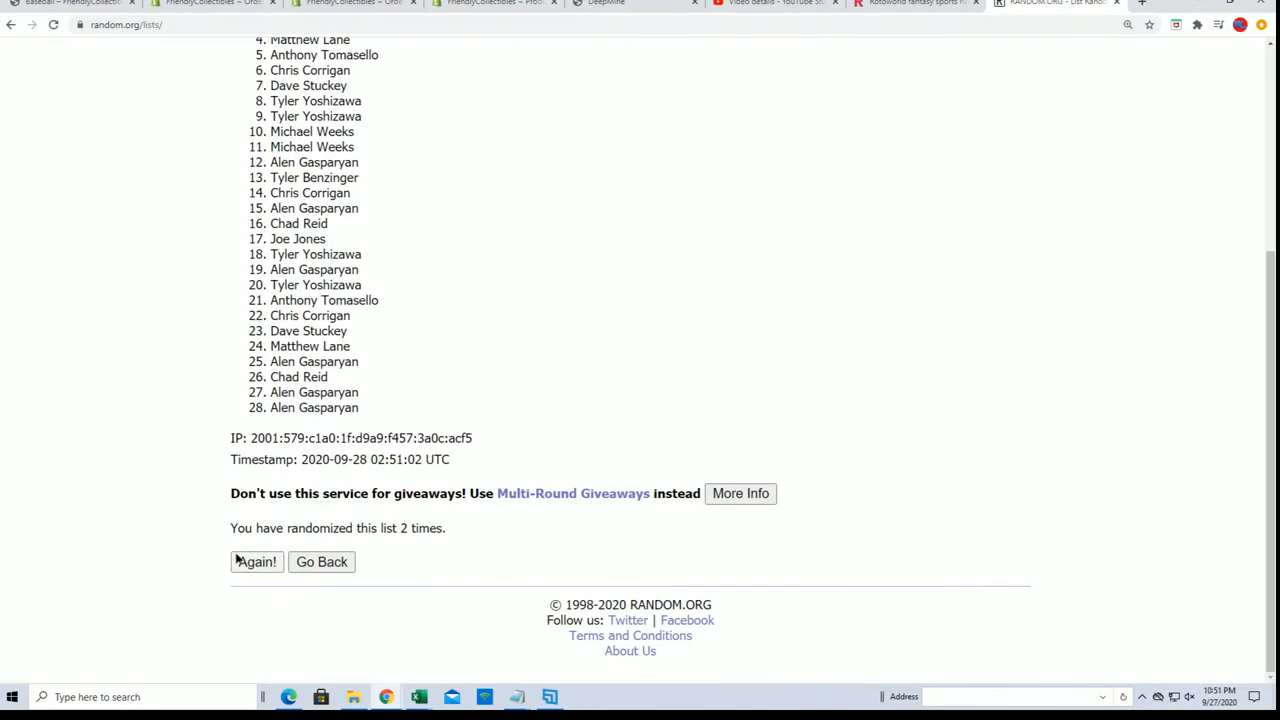
left_click(256, 560)
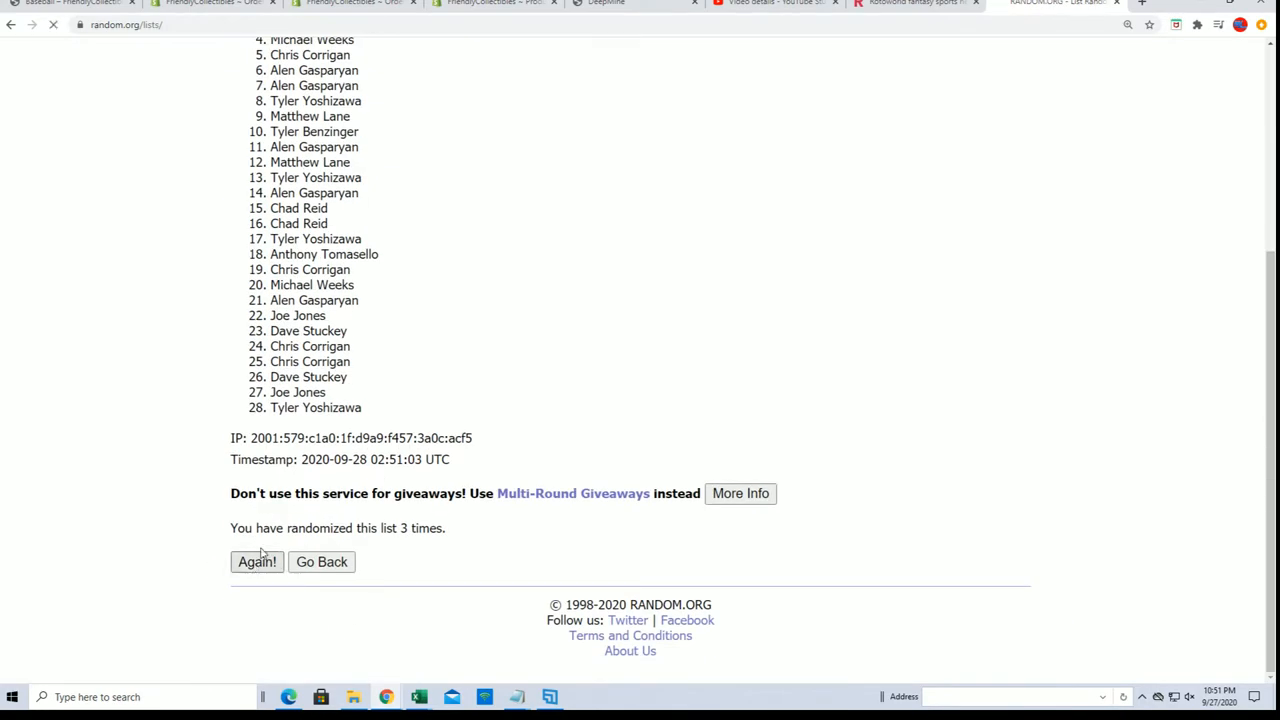
left_click(256, 560)
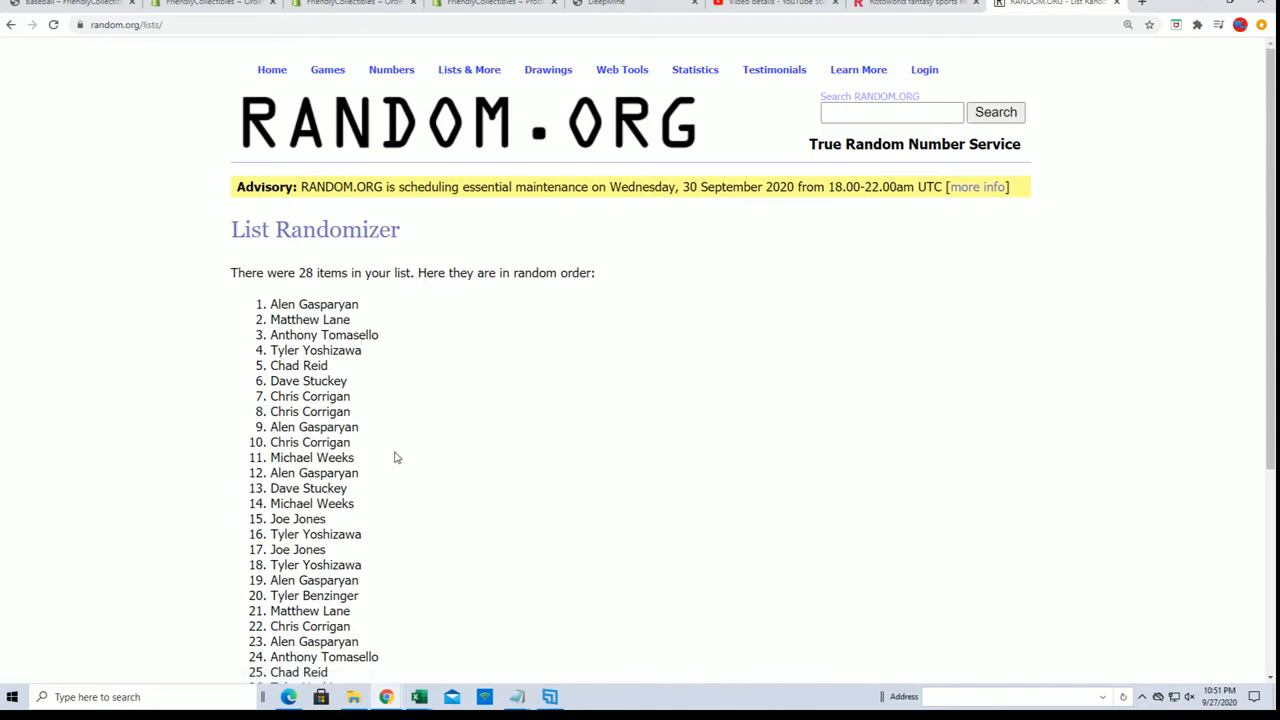
scroll("down", 3)
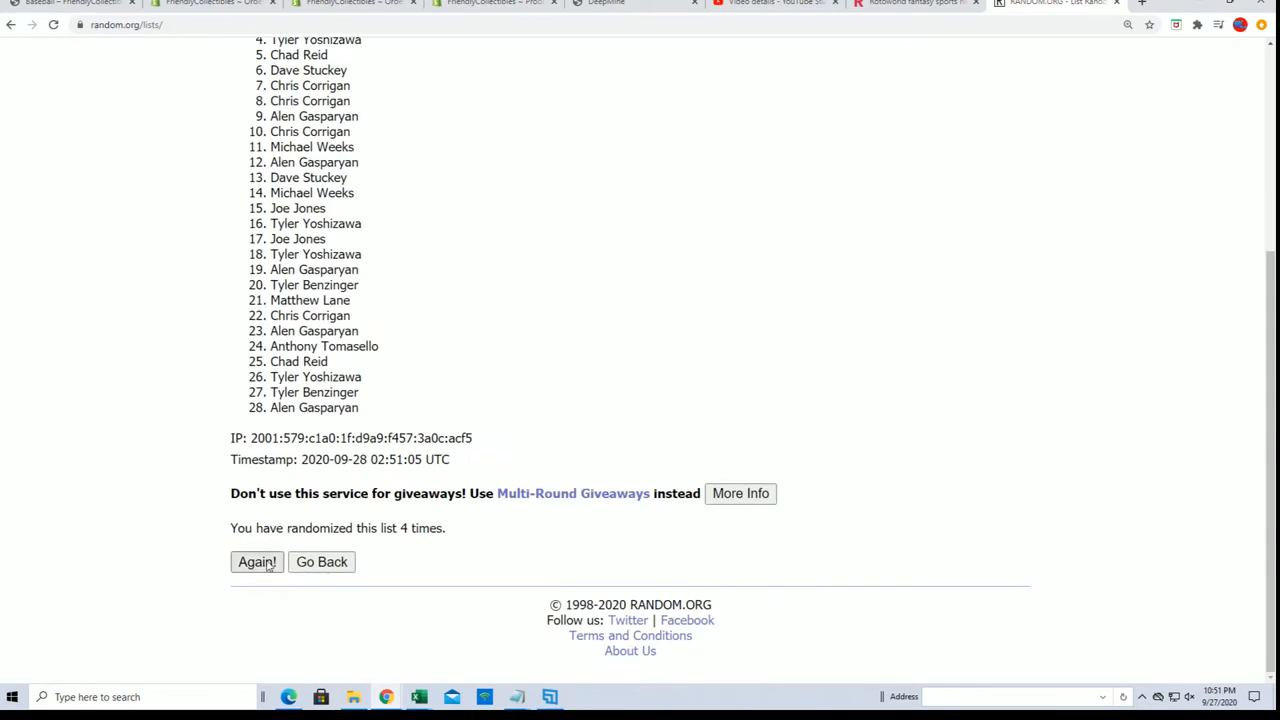
left_click(256, 560)
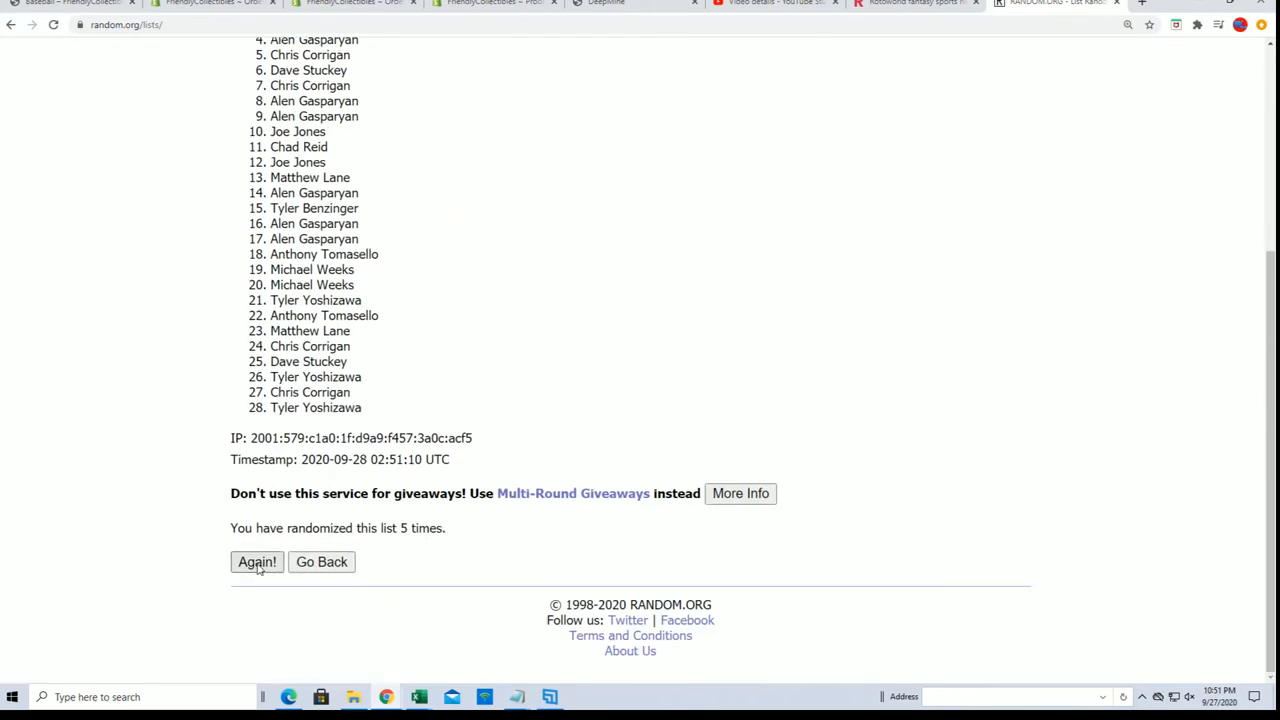
left_click(256, 560)
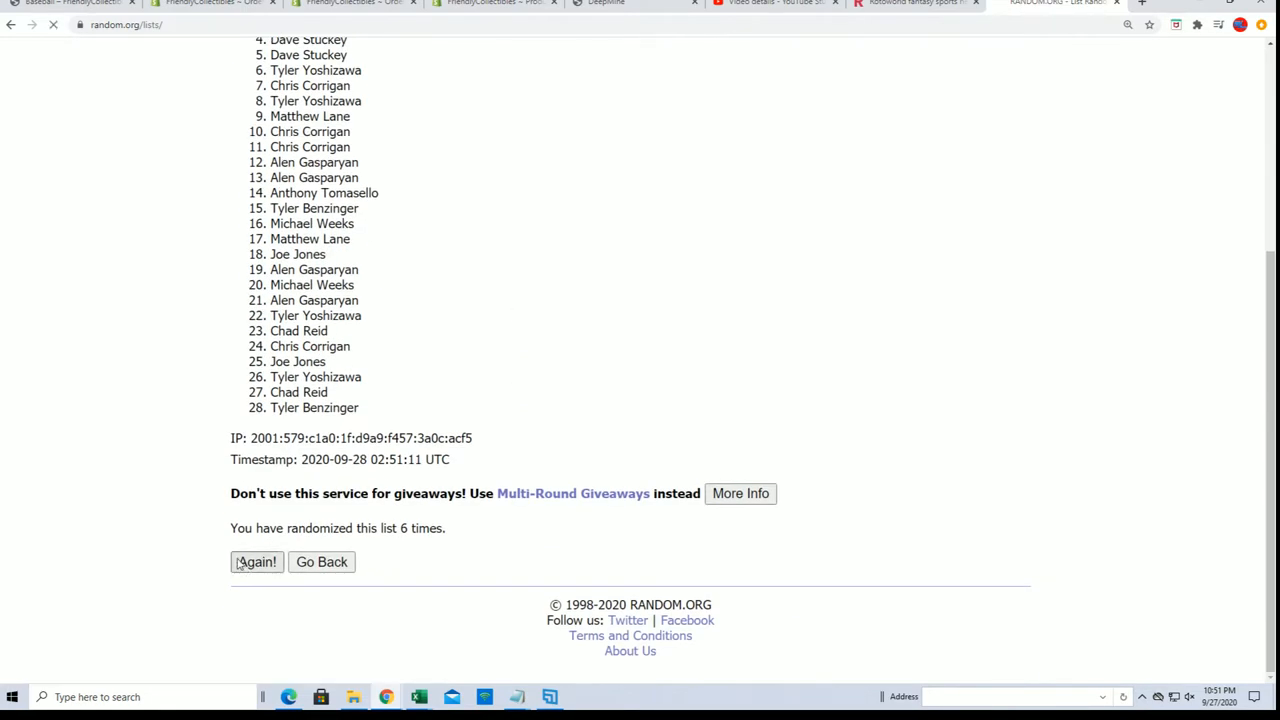
left_click(256, 560)
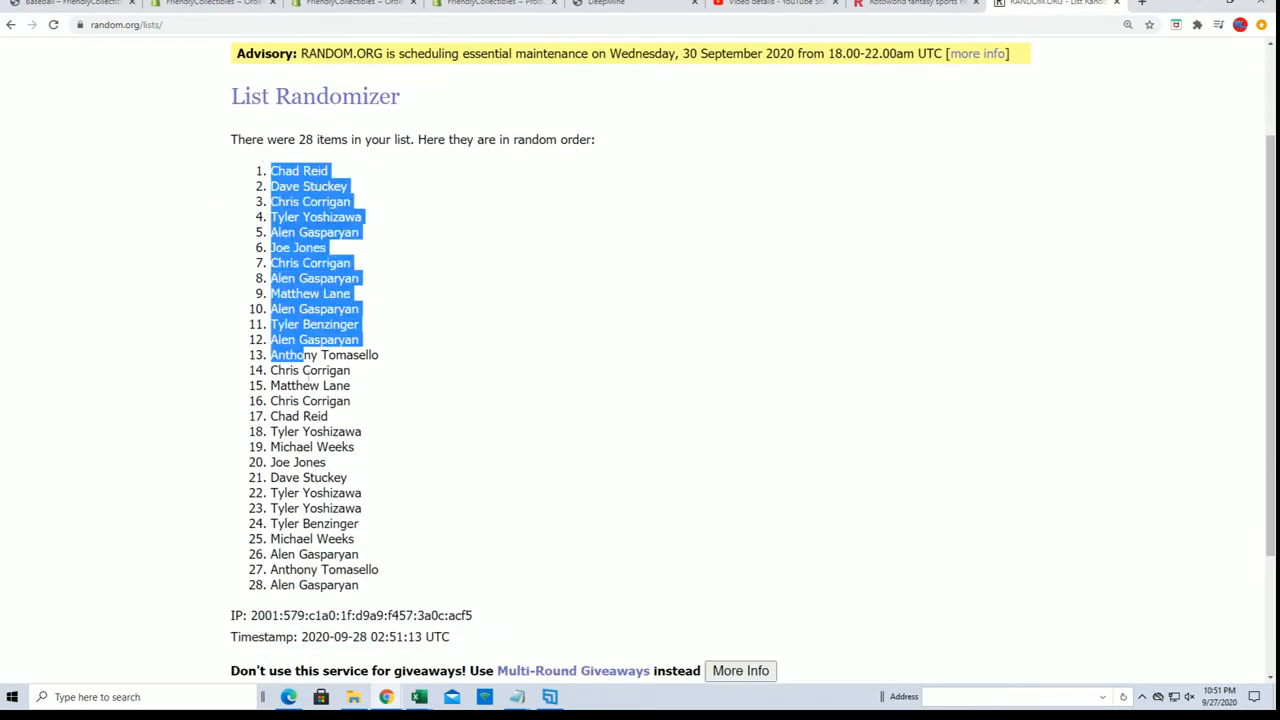
right_click(344, 548)
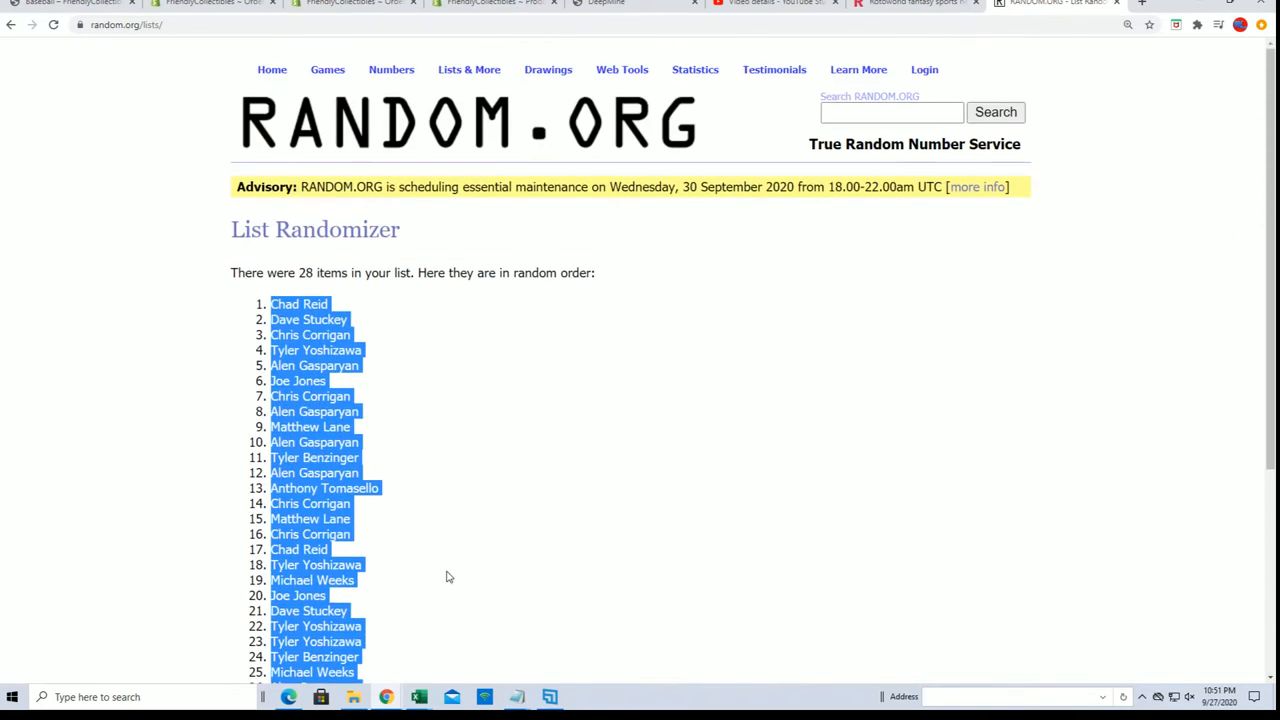
scroll("down", 3)
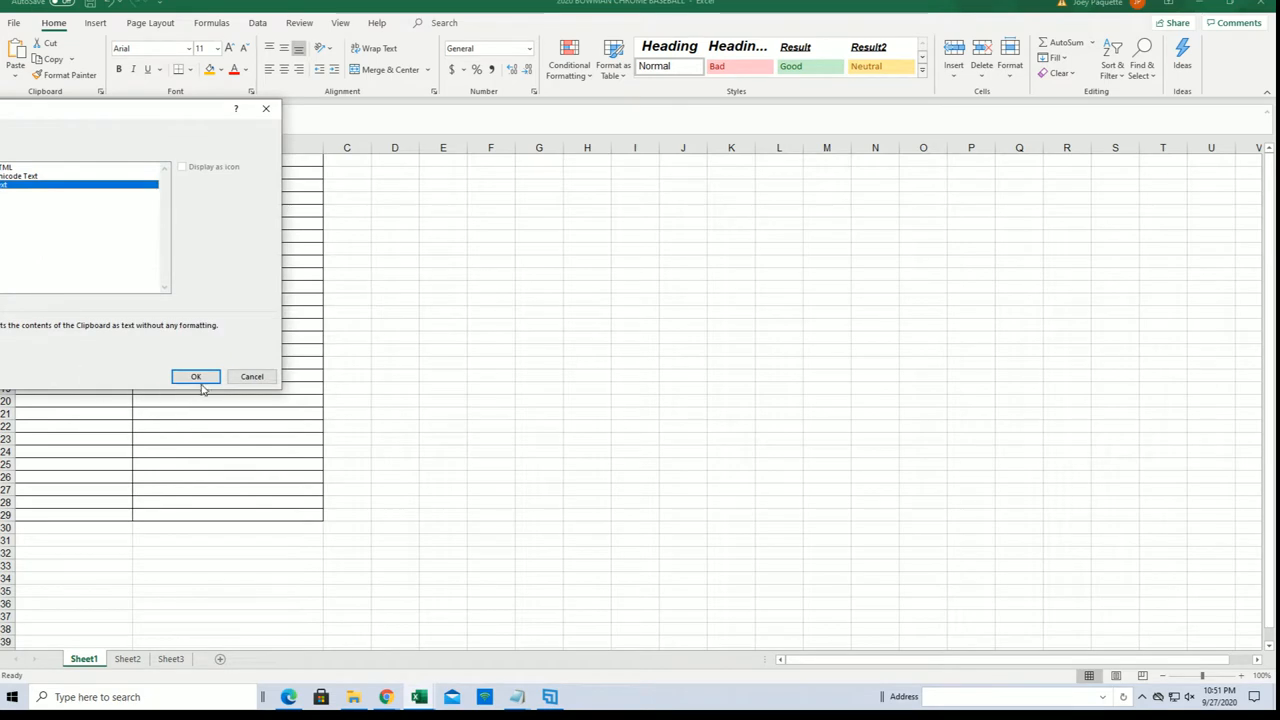
- Paste the owner names as plain text into column A and select the first empty TEAMS cell B2
left_click(196, 376)
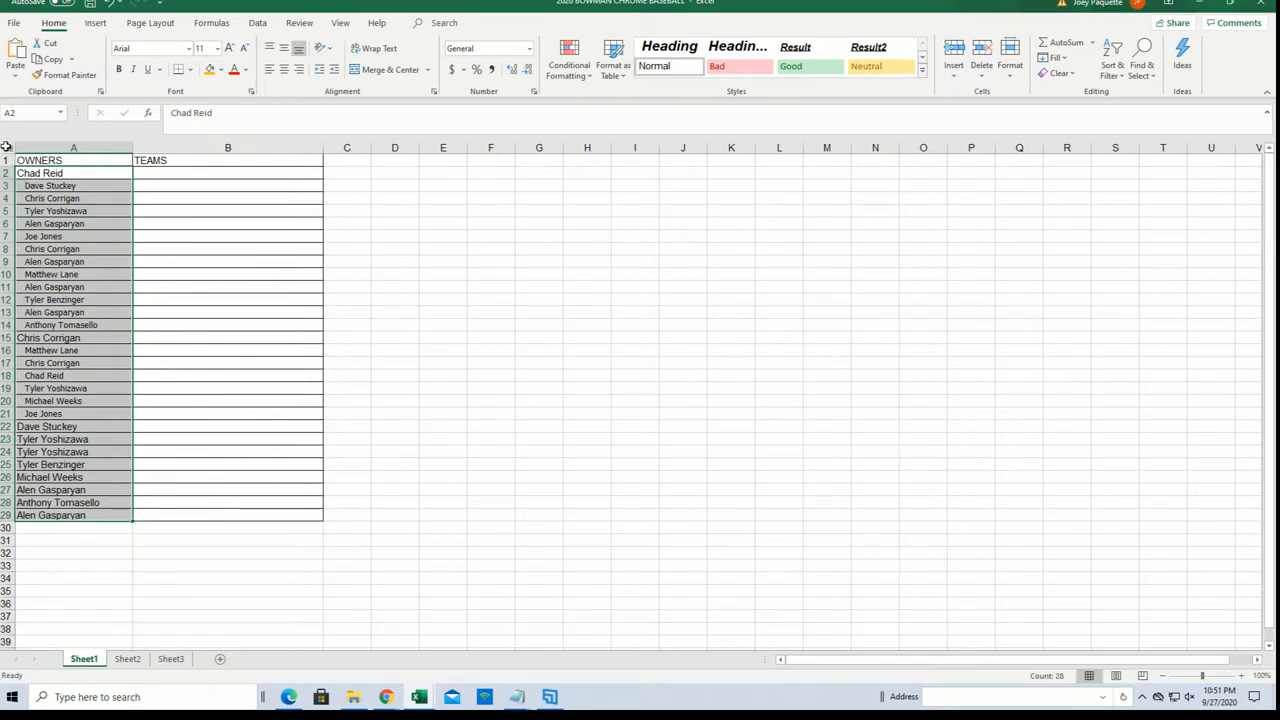
mouse_move(8, 150)
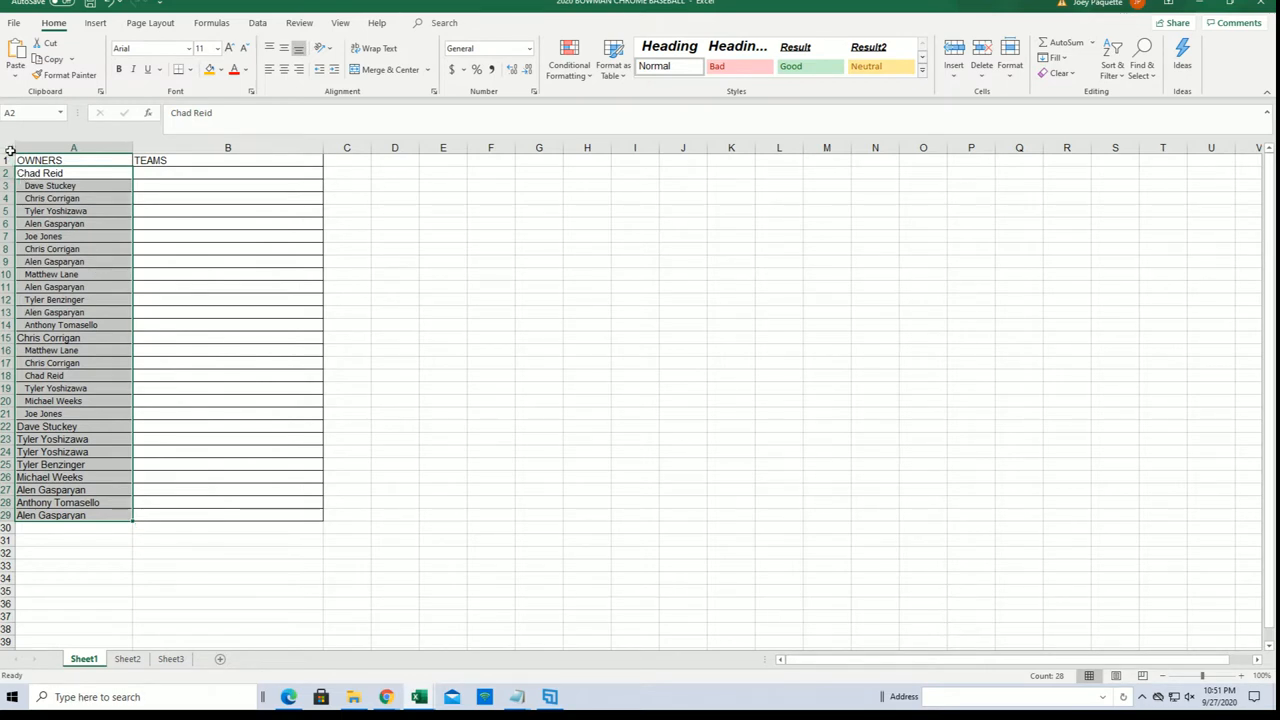
left_click(72, 160)
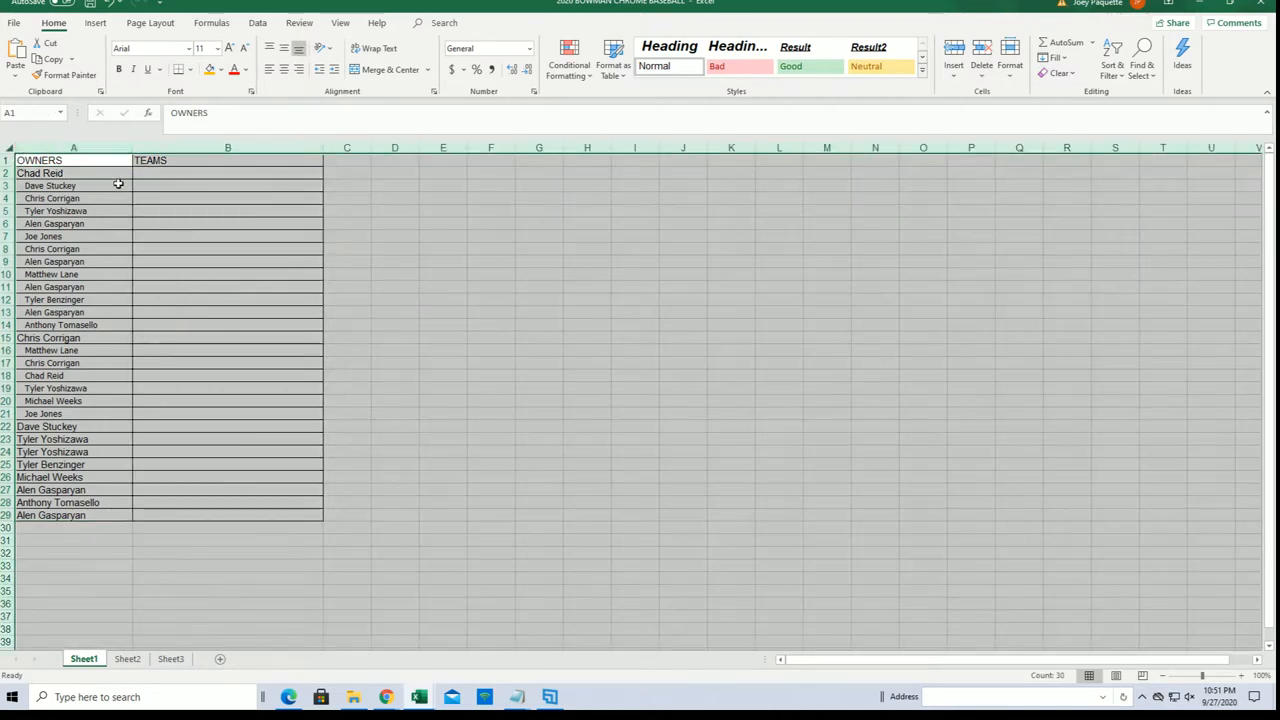
left_click(228, 172)
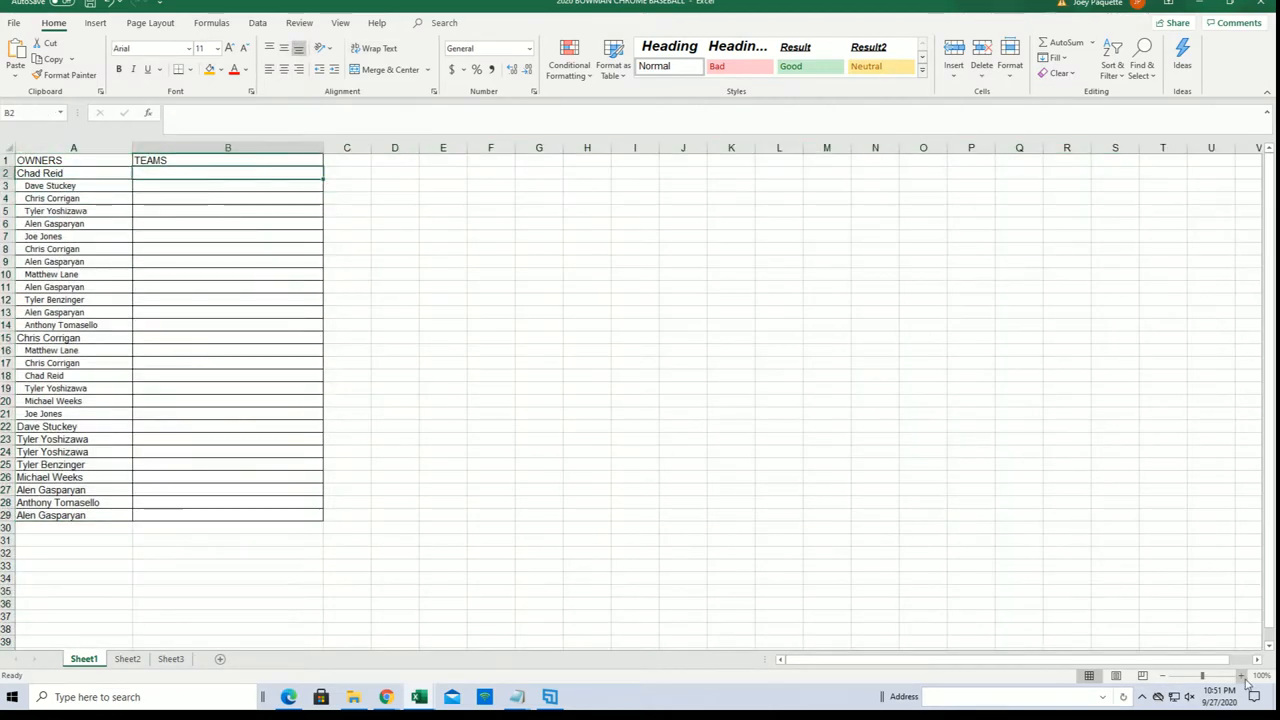
left_click(1248, 684)
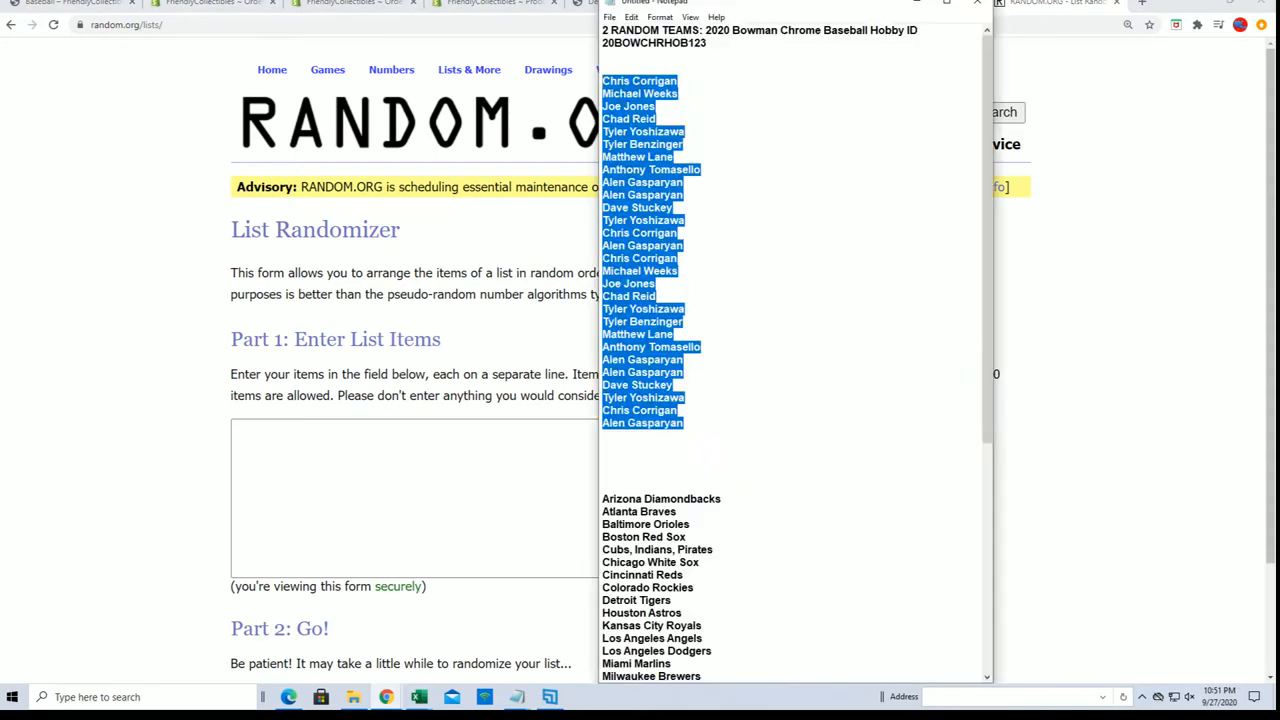
- Randomize the 28 MLB team names and reshuffle the order four more times
scroll("down", 3)
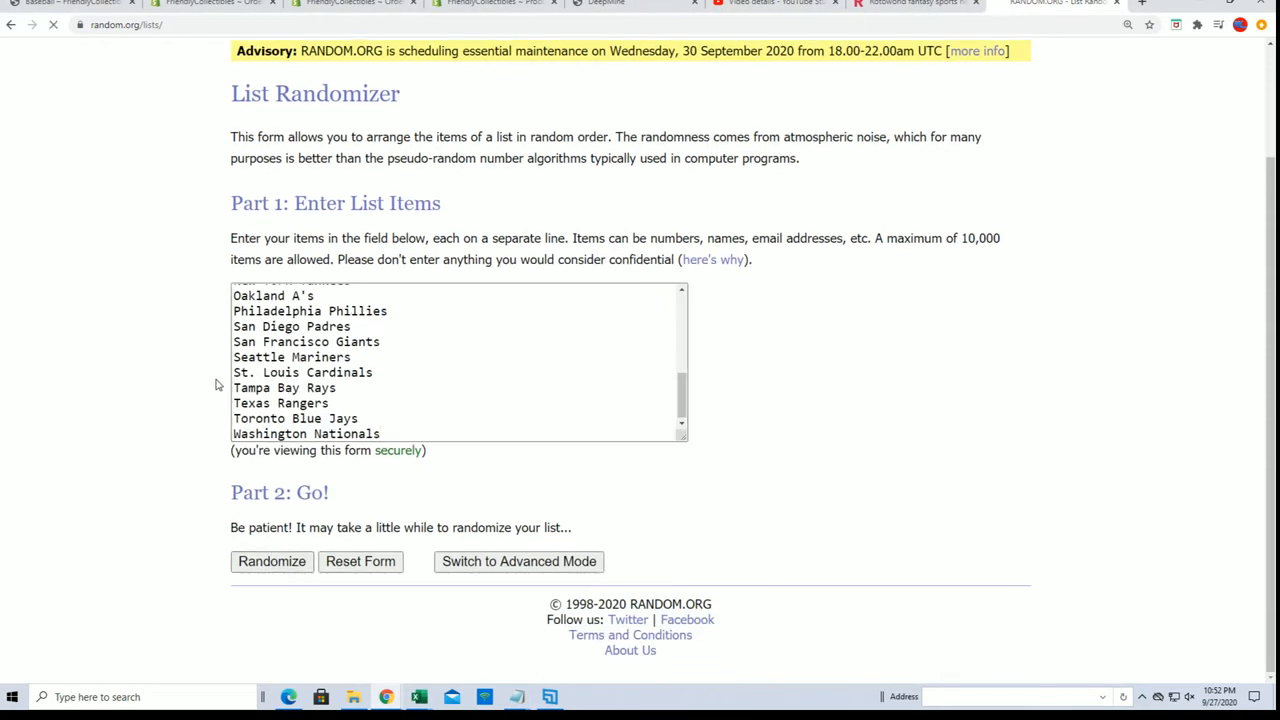
left_click(272, 560)
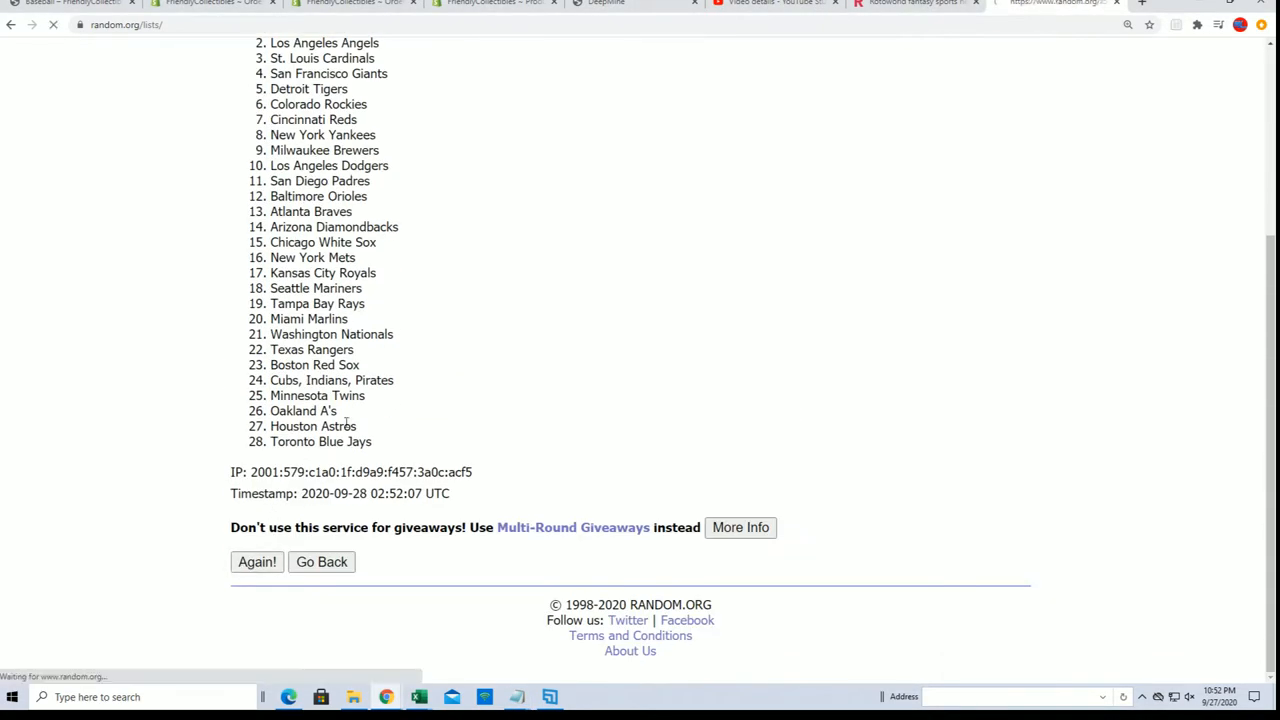
left_click(256, 560)
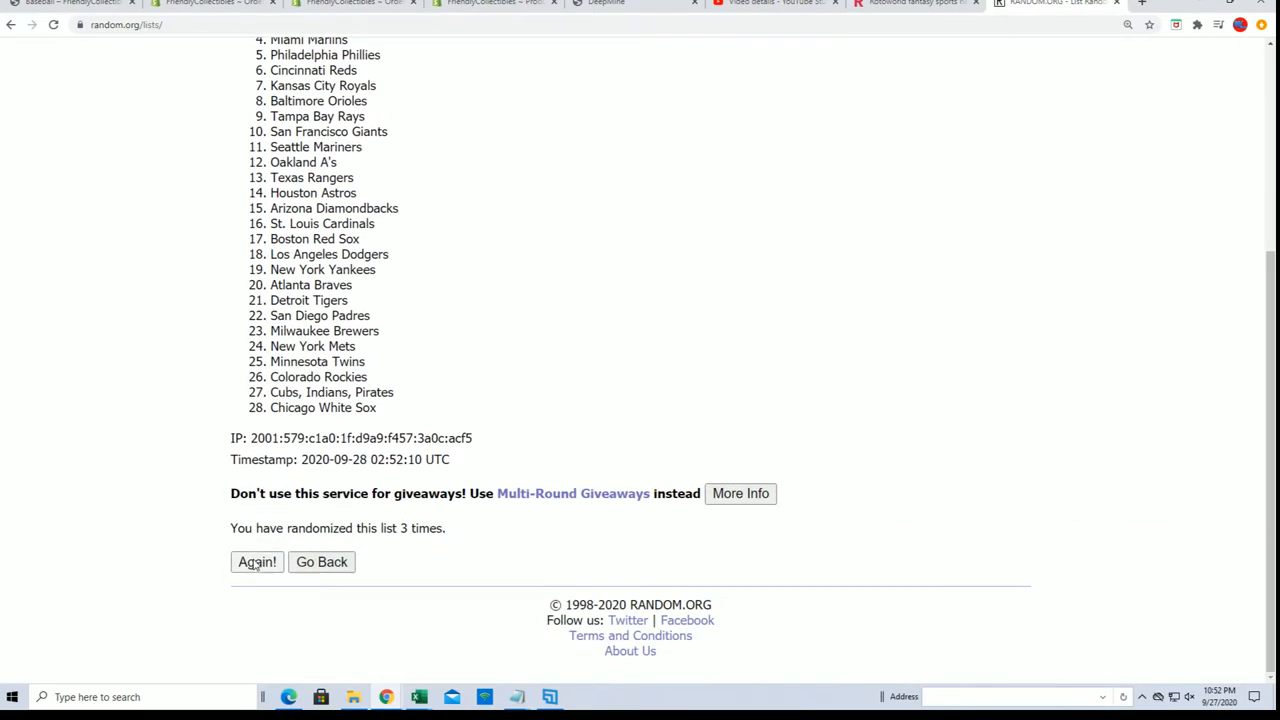
left_click(256, 560)
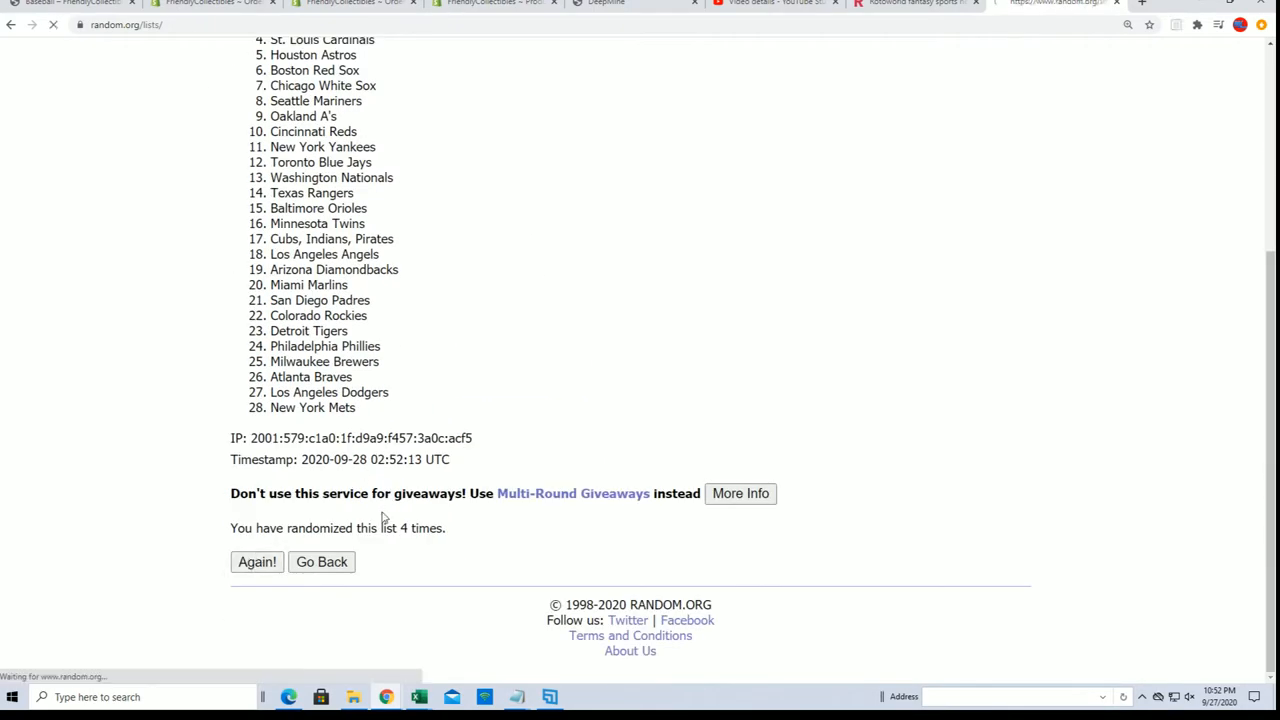
left_click(256, 560)
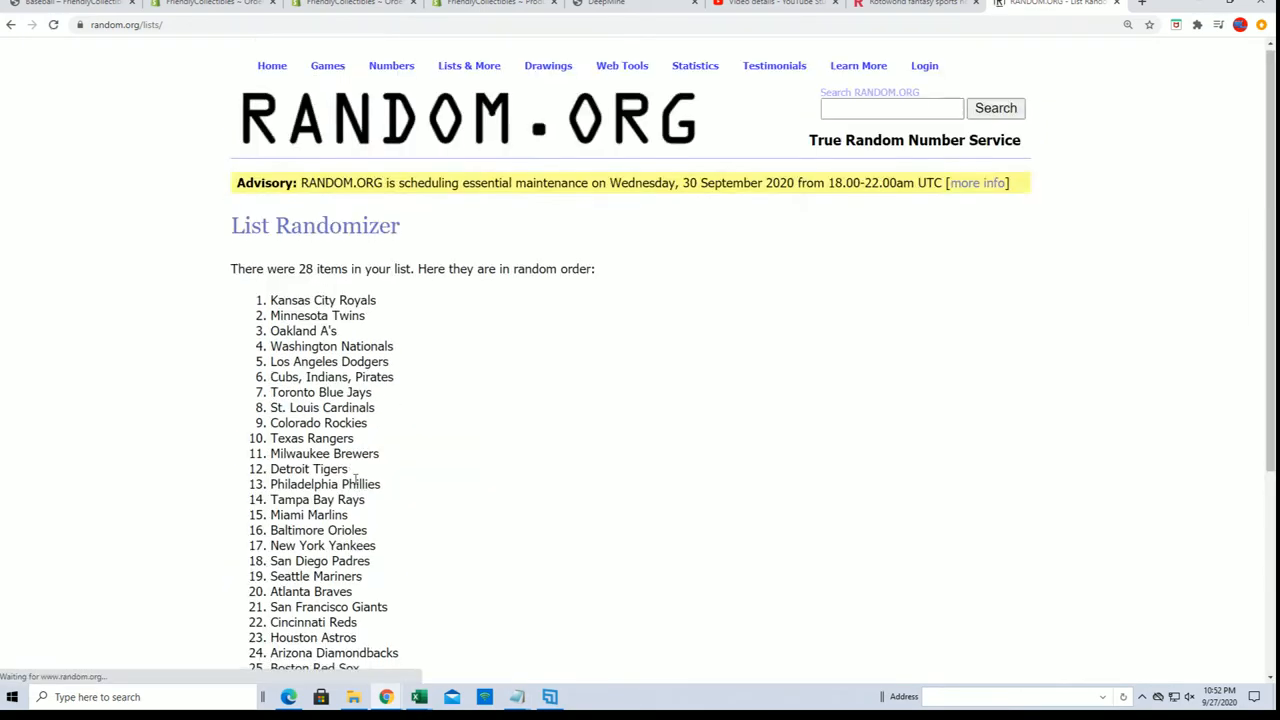
scroll("down", 3)
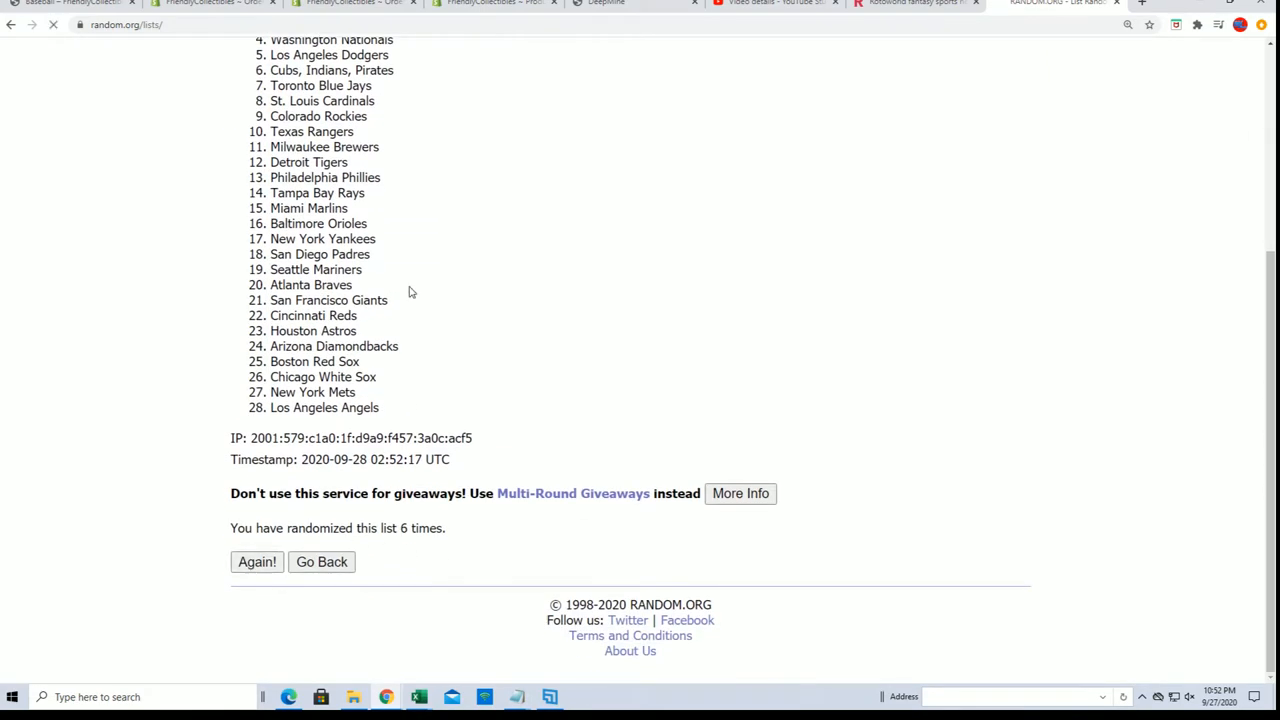
left_click(256, 560)
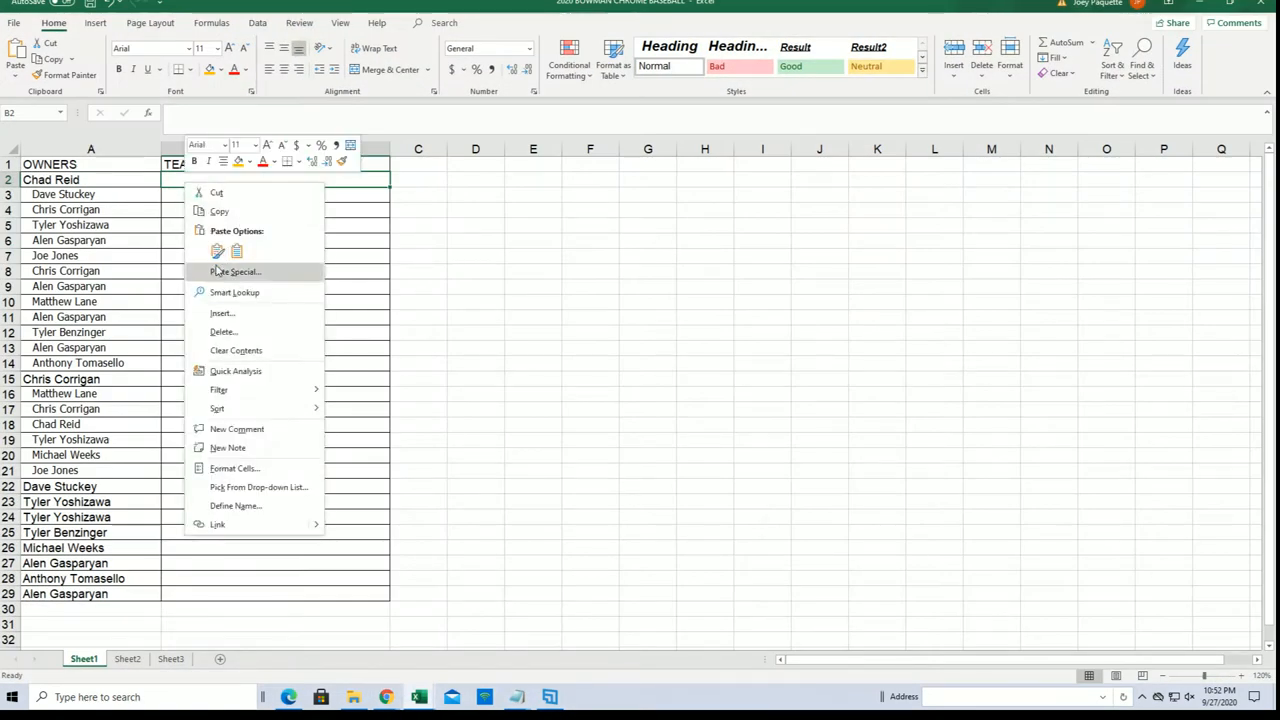
- Paste the shuffled team names into B2 as Text via Paste Special, one beside each owner
left_click(236, 272)
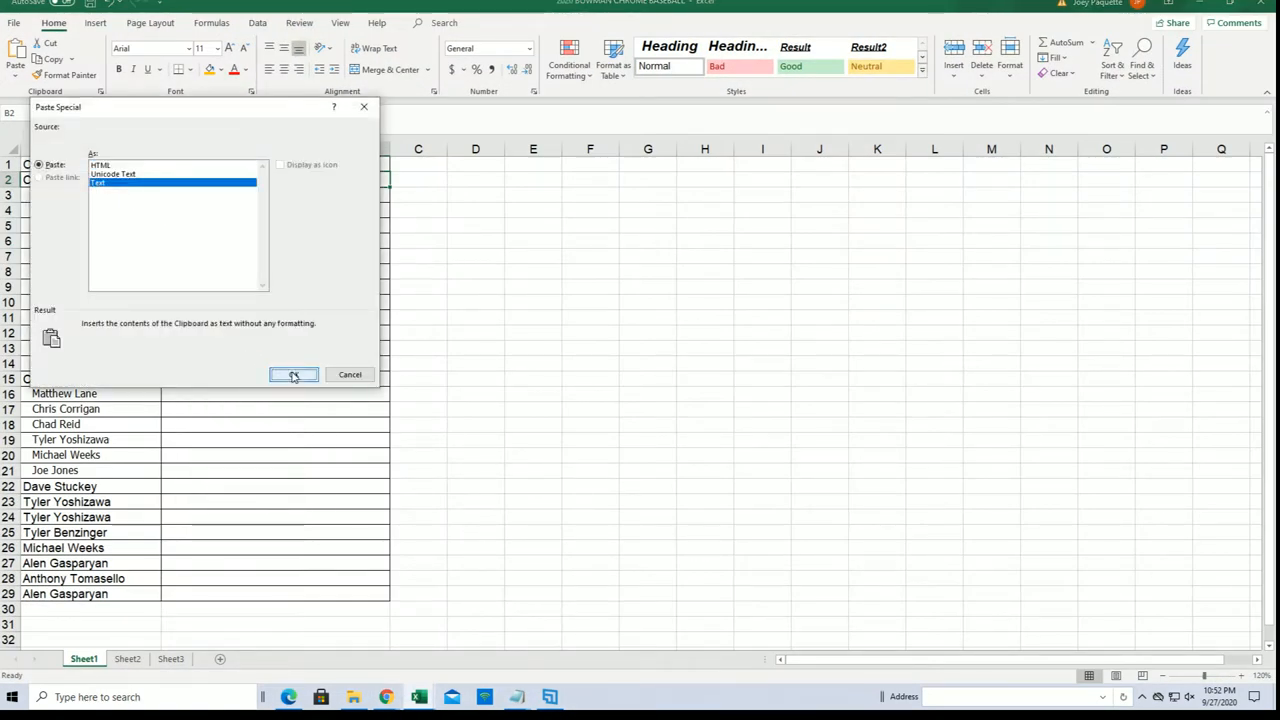
left_click(294, 374)
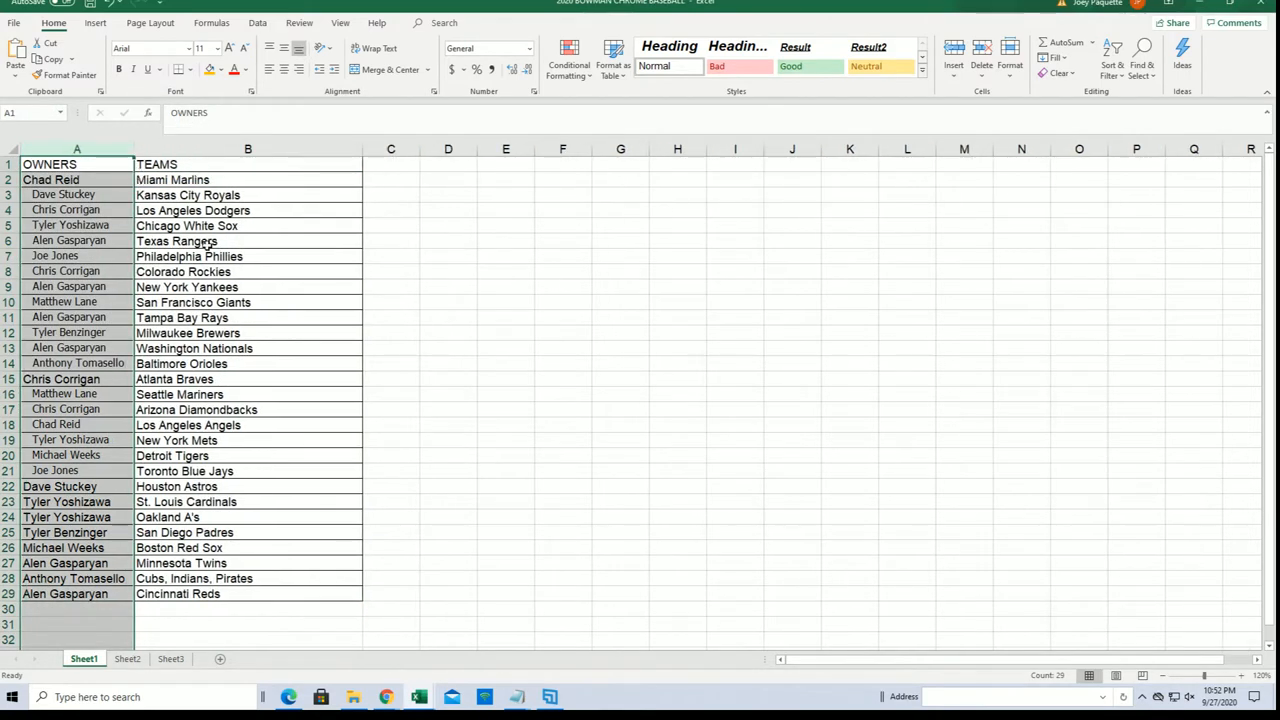
left_click(192, 300)
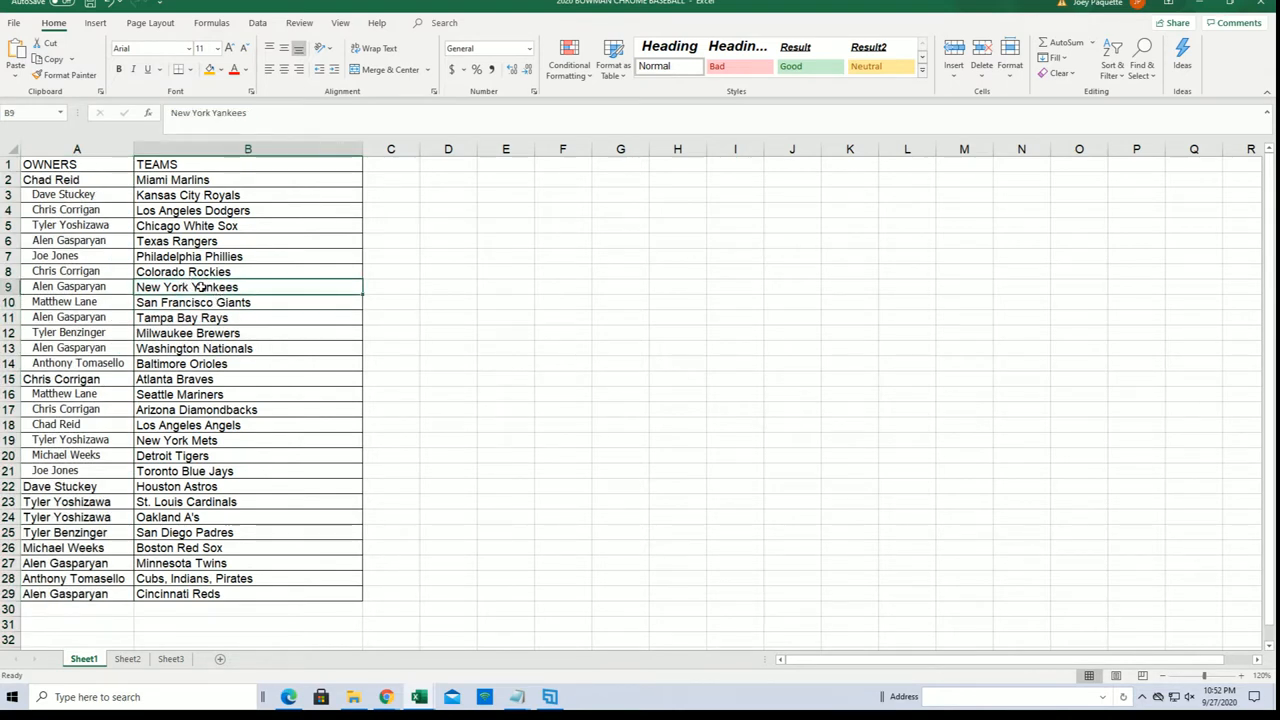
left_click(76, 224)
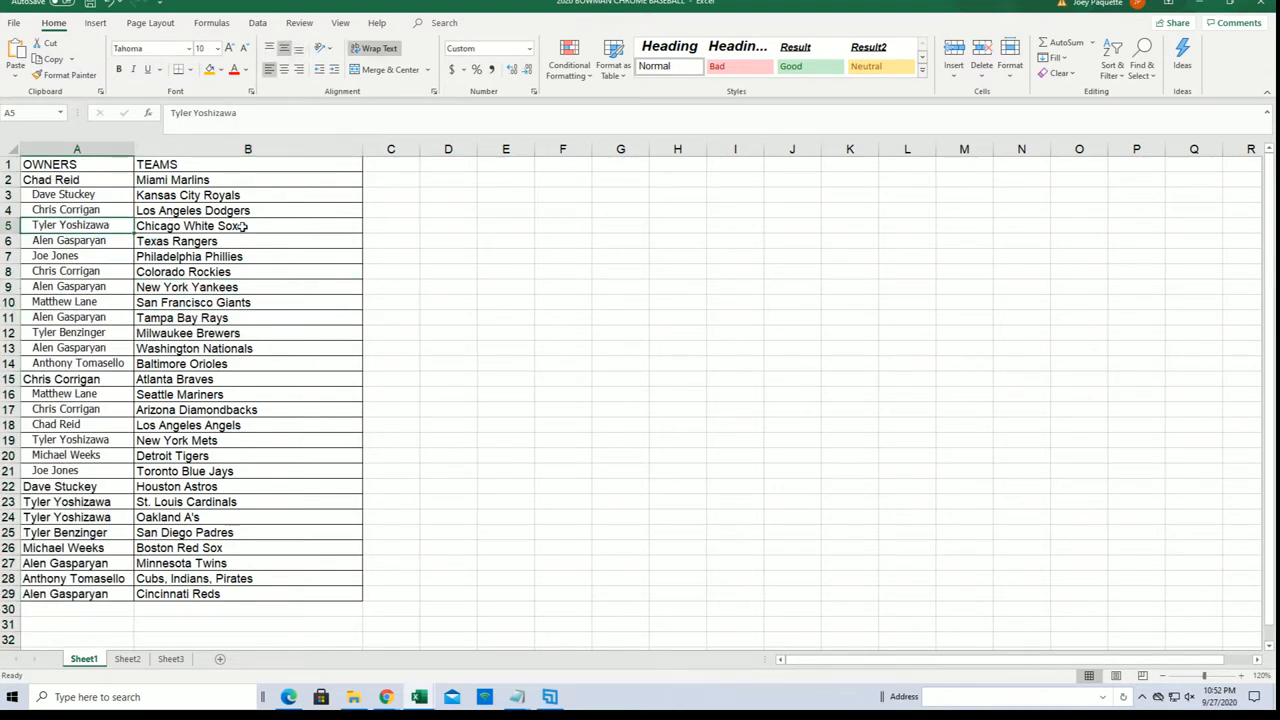
left_click(64, 210)
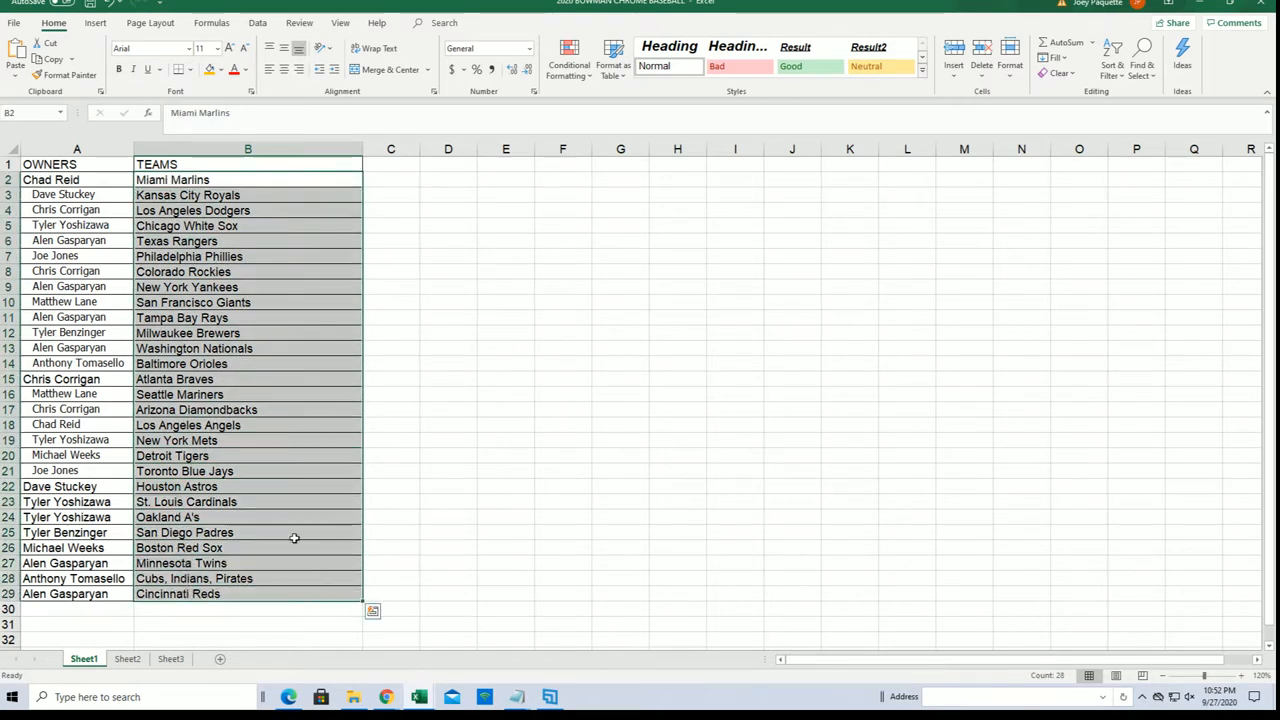
- Sort the pairings A to Z by team name, expanding the selection so owners move with teams
left_click(1112, 64)
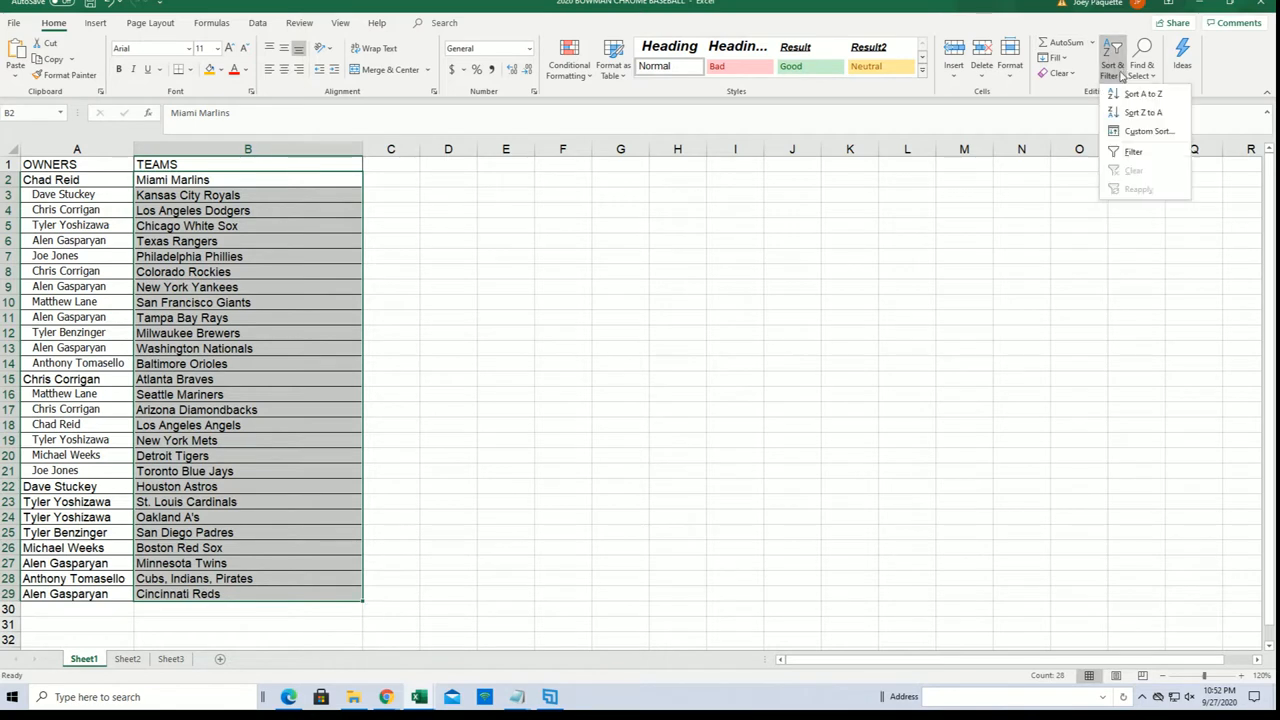
left_click(1142, 94)
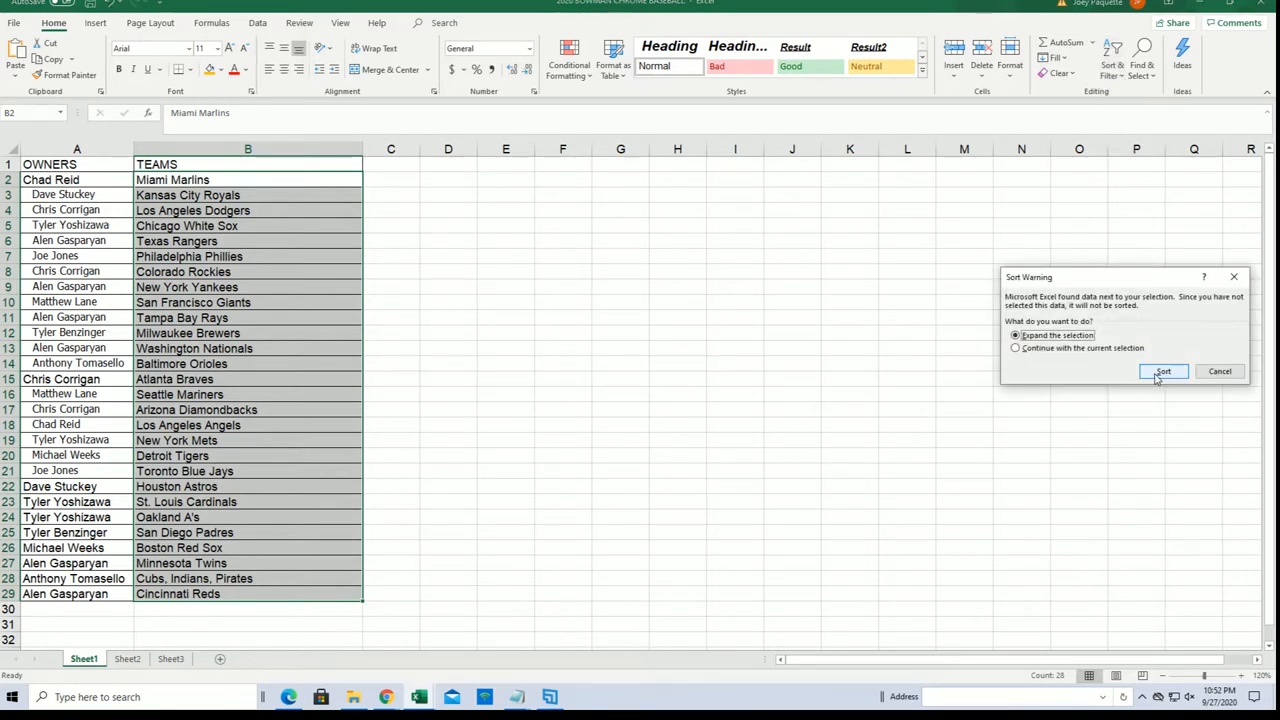
left_click(1164, 370)
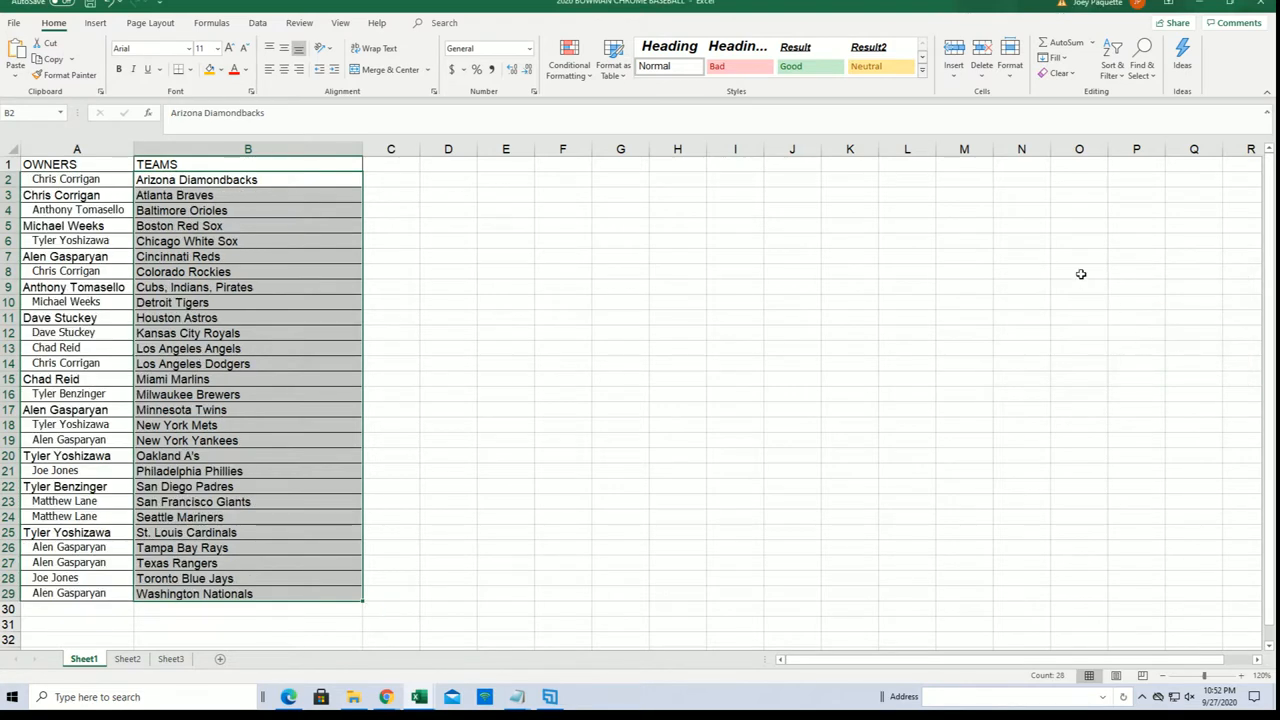
left_click(390, 410)
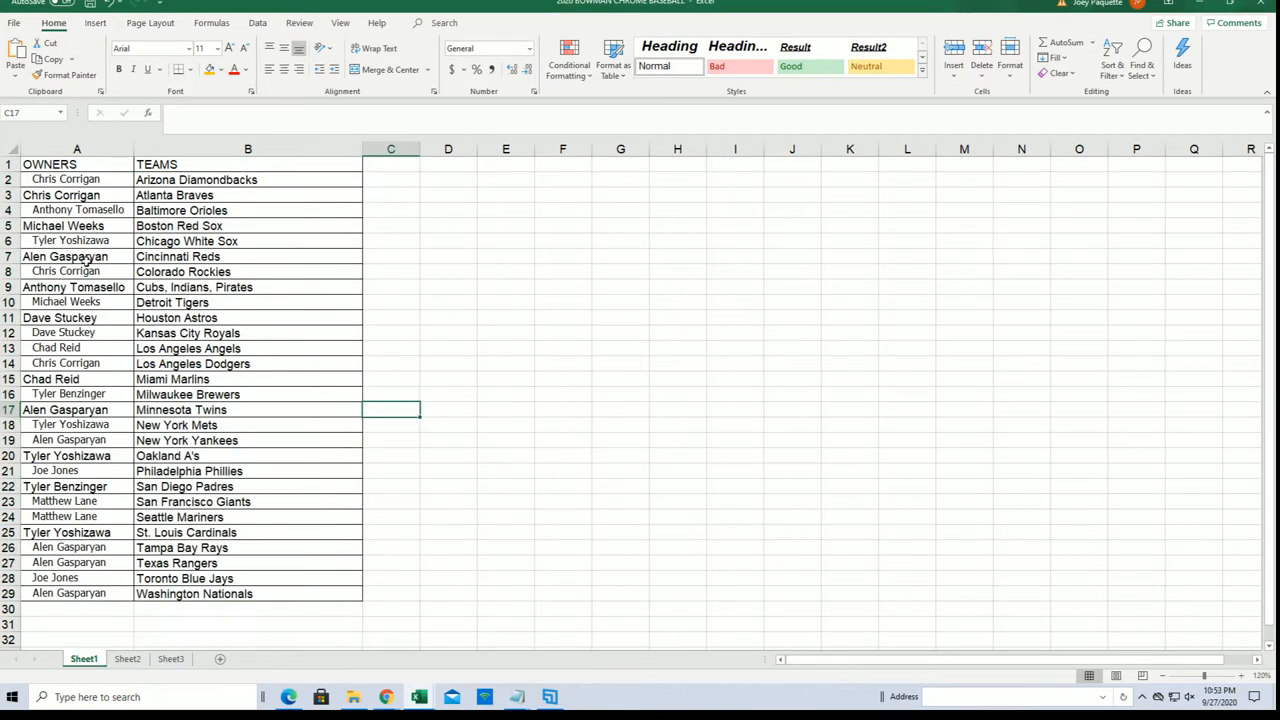